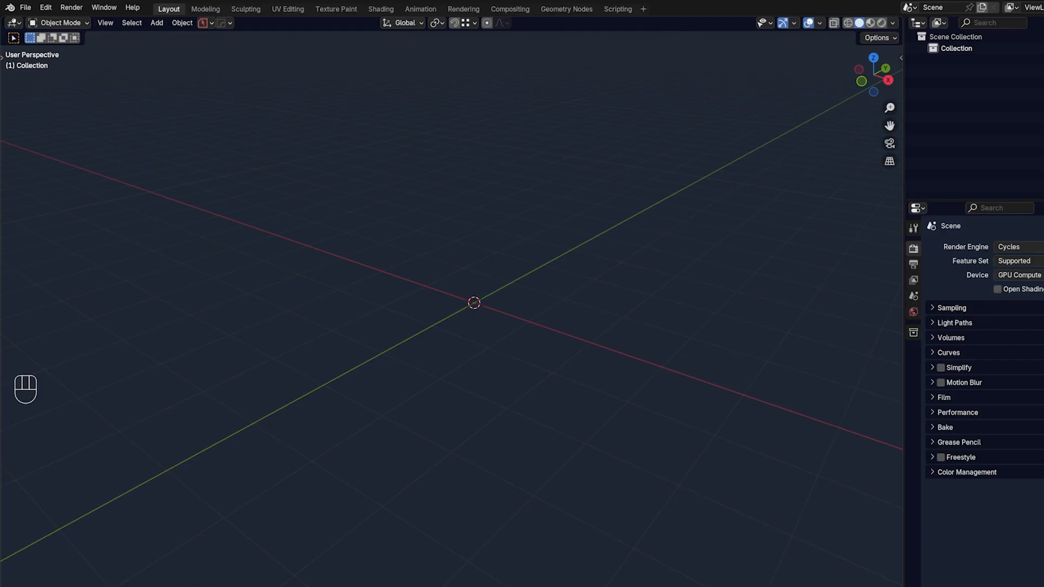
# Add a default 2 m cube at the world origin and zoom in on it.
pyautogui.press('Shift+A')
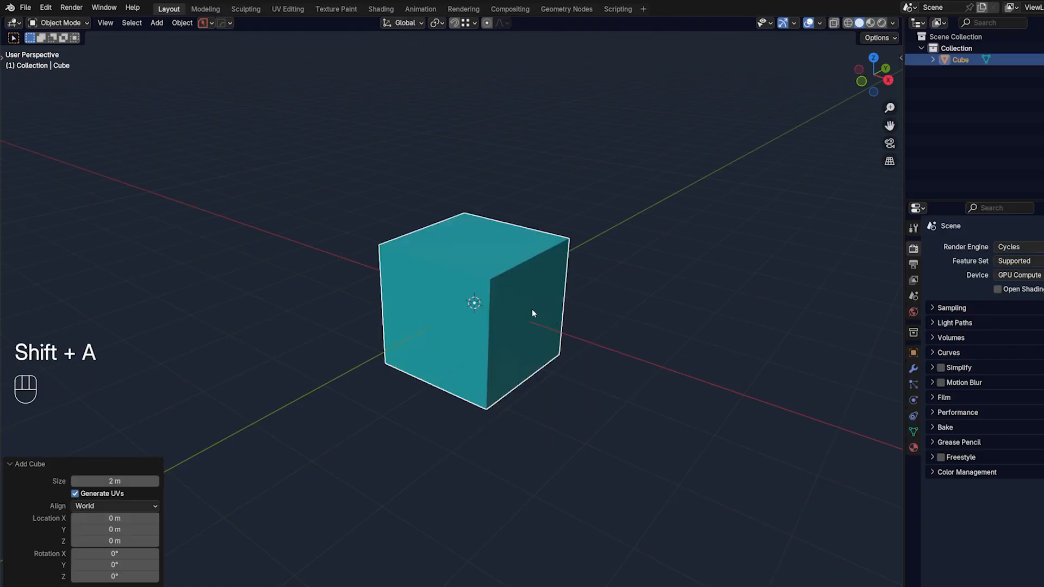
pyautogui.press('alt+v')
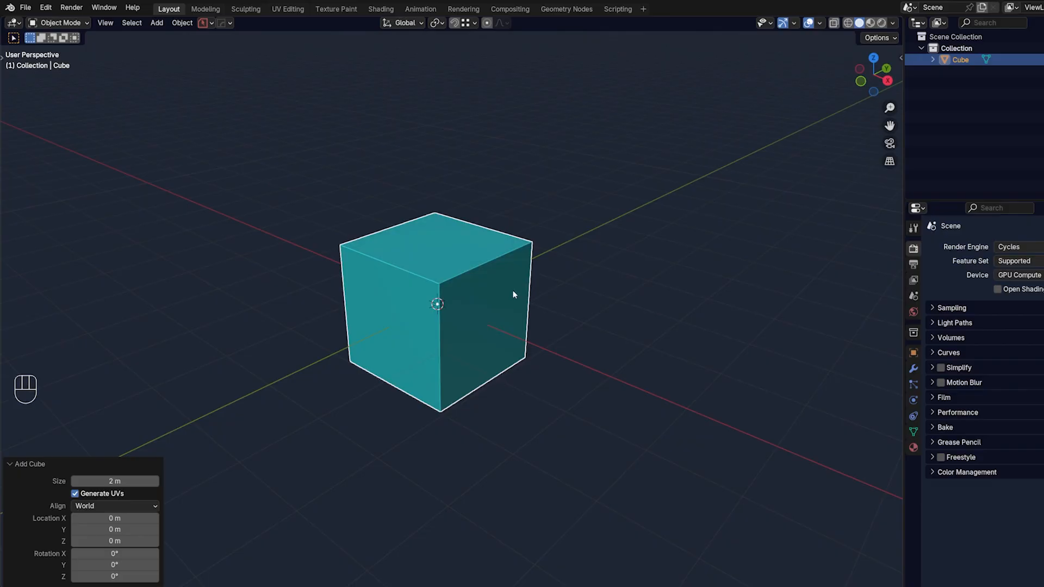
pyautogui.scroll(3)
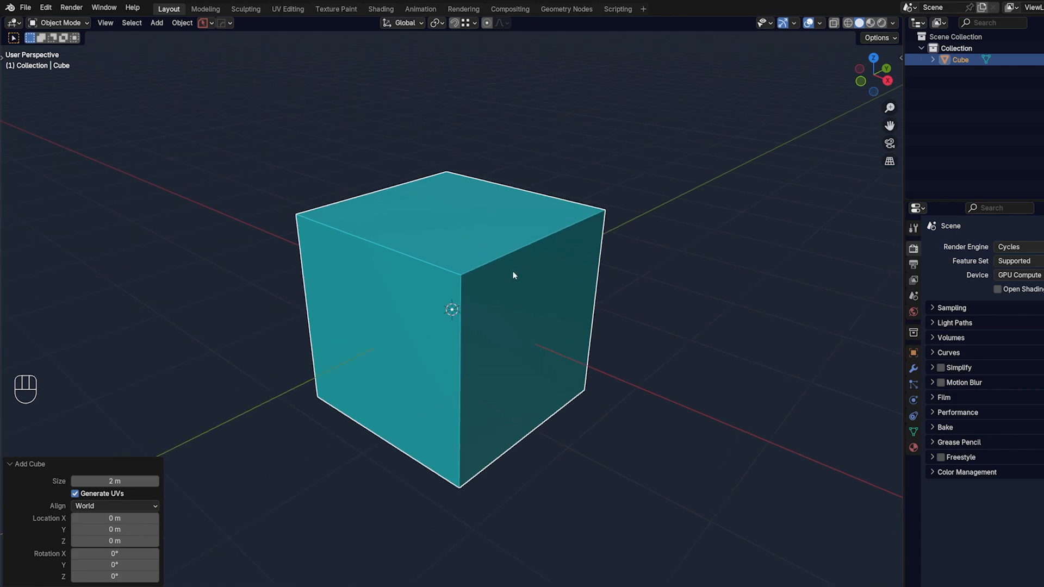
pyautogui.moveTo(490, 288)
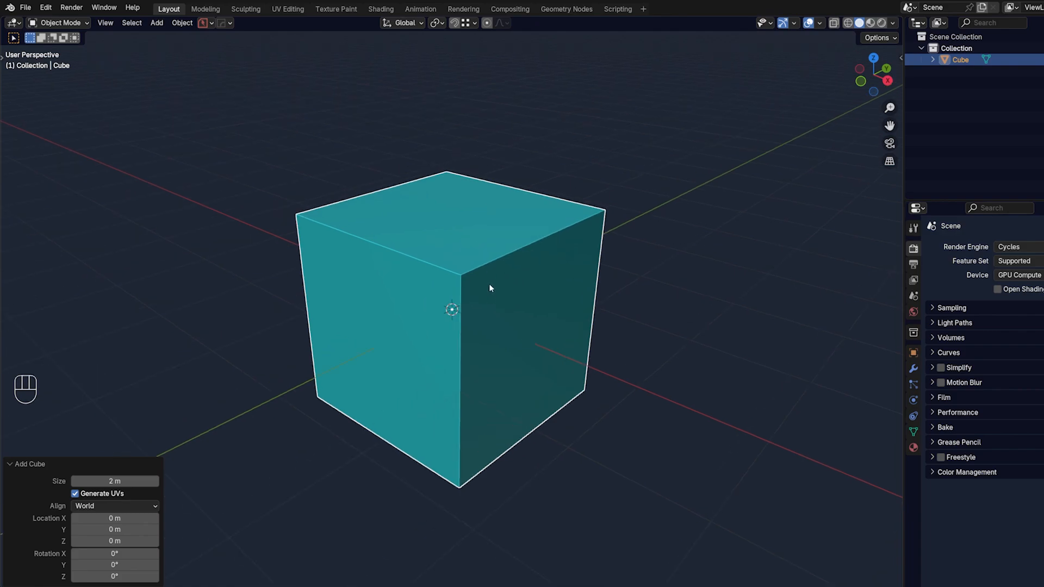
# Enter Edit Mode and chamfer one edge of the cube.
pyautogui.press('Tab')
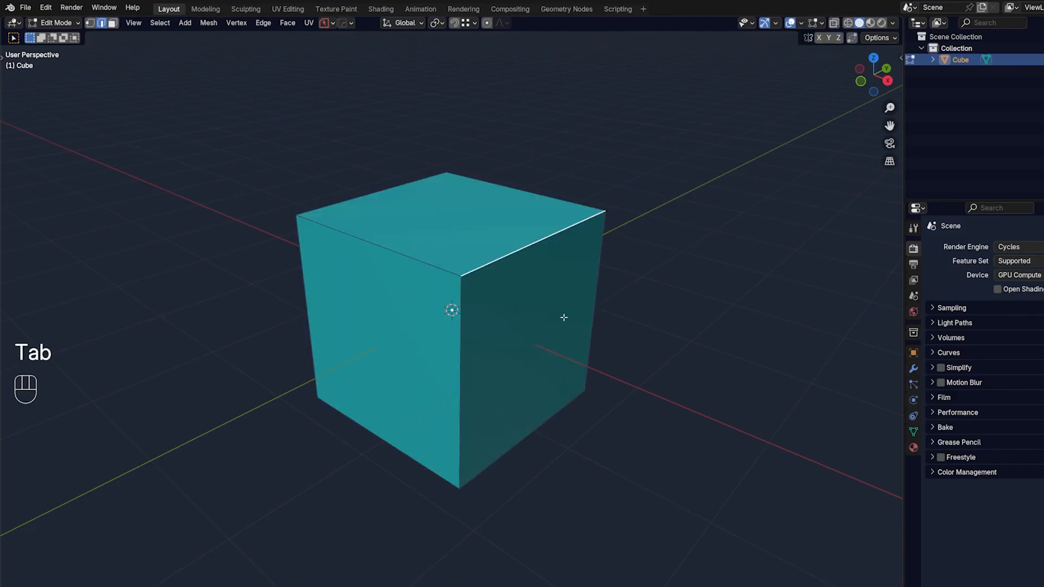
pyautogui.press('ctrl+b')
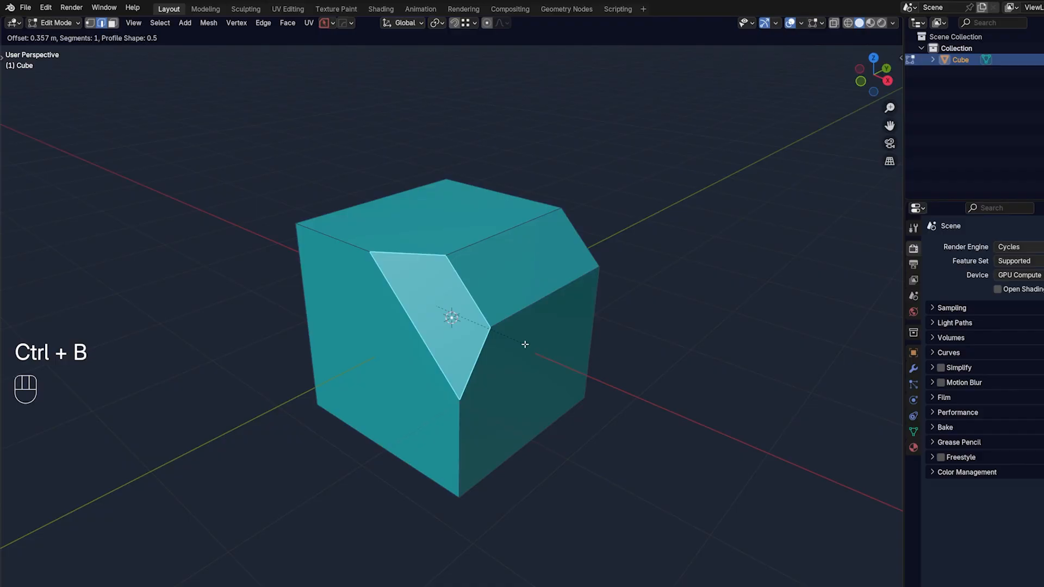
pyautogui.press('Alt+x')
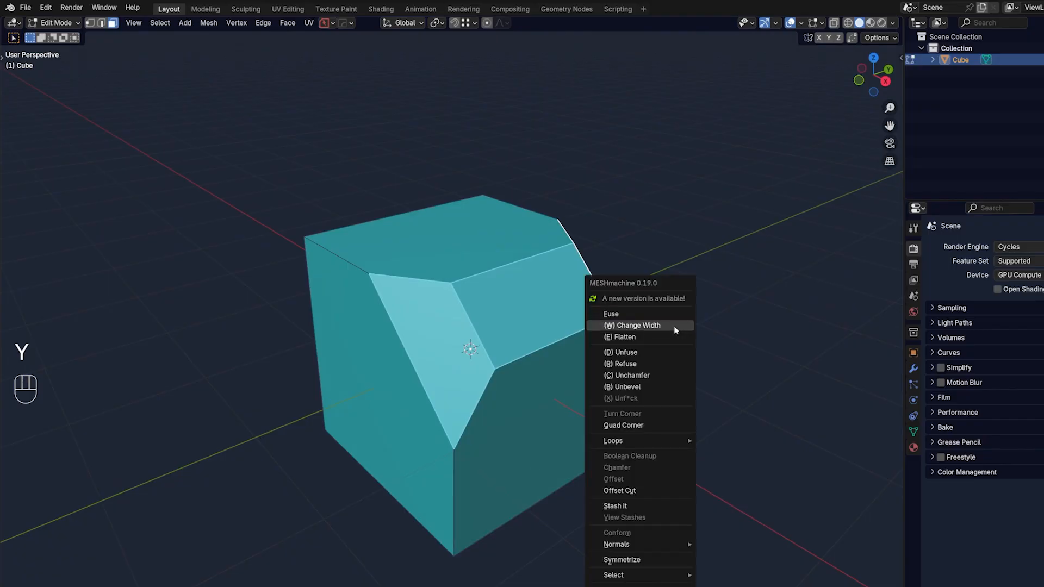
# Fuse the chamfer into a smooth six-segment curved corner and exit Edit Mode.
pyautogui.click(611, 314)
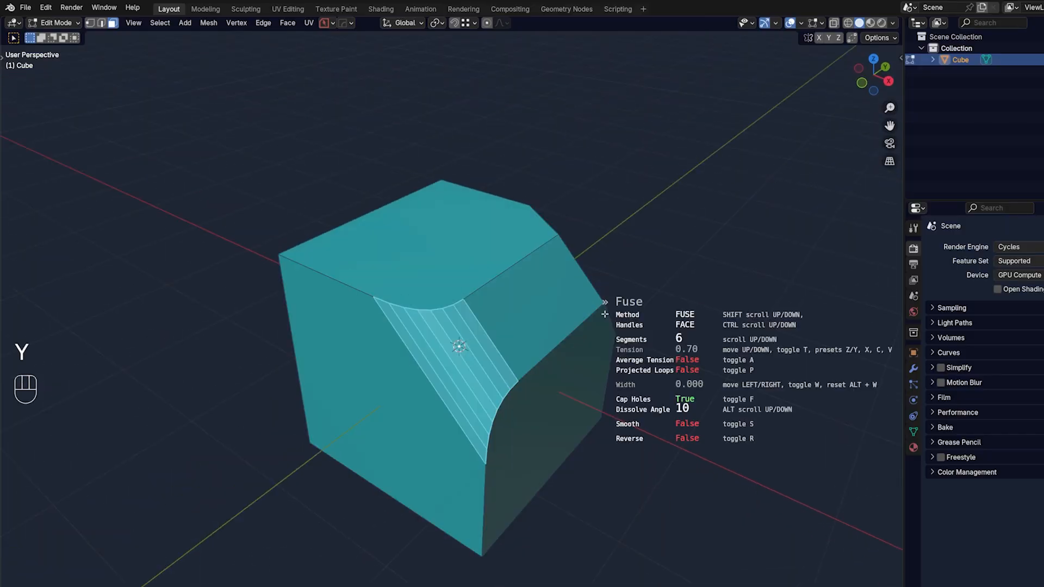
pyautogui.press('alt+x')
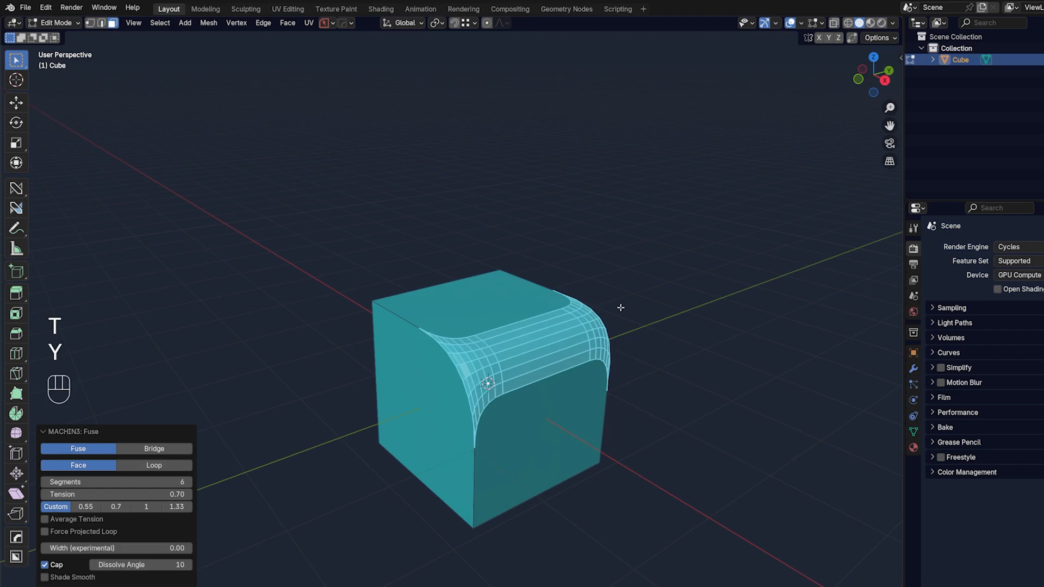
pyautogui.press('Tab')
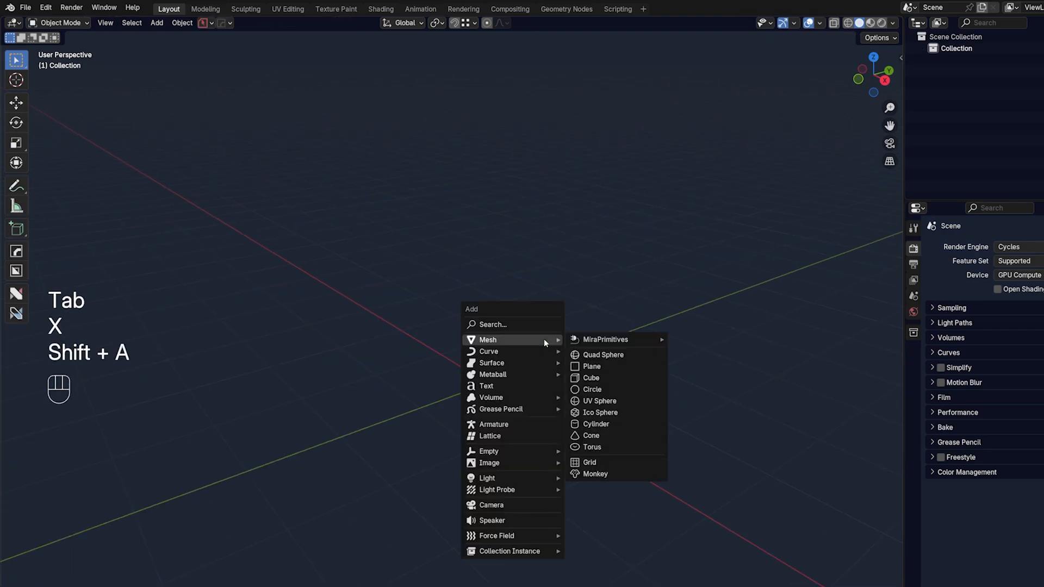
pyautogui.moveTo(591, 377)
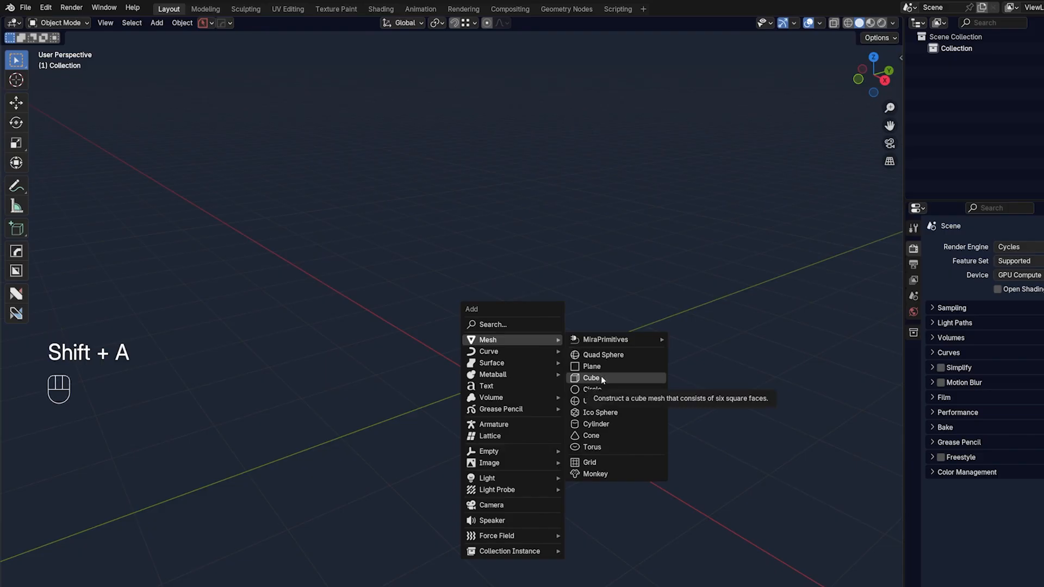
# Add a new cube, round its edges, then unbevel and symmetrize them back to sharp.
pyautogui.click(591, 378)
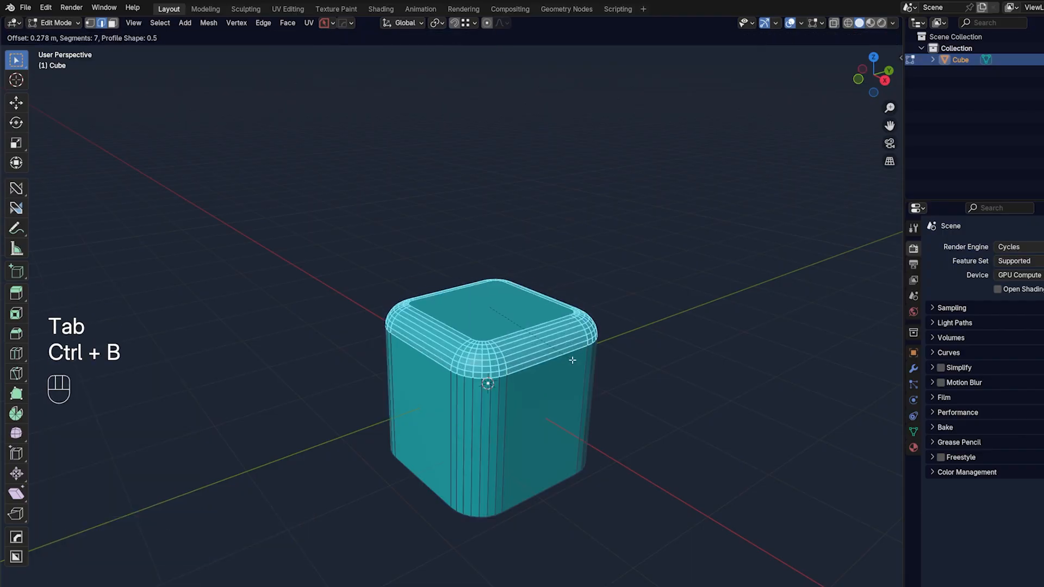
pyautogui.press('Tab')
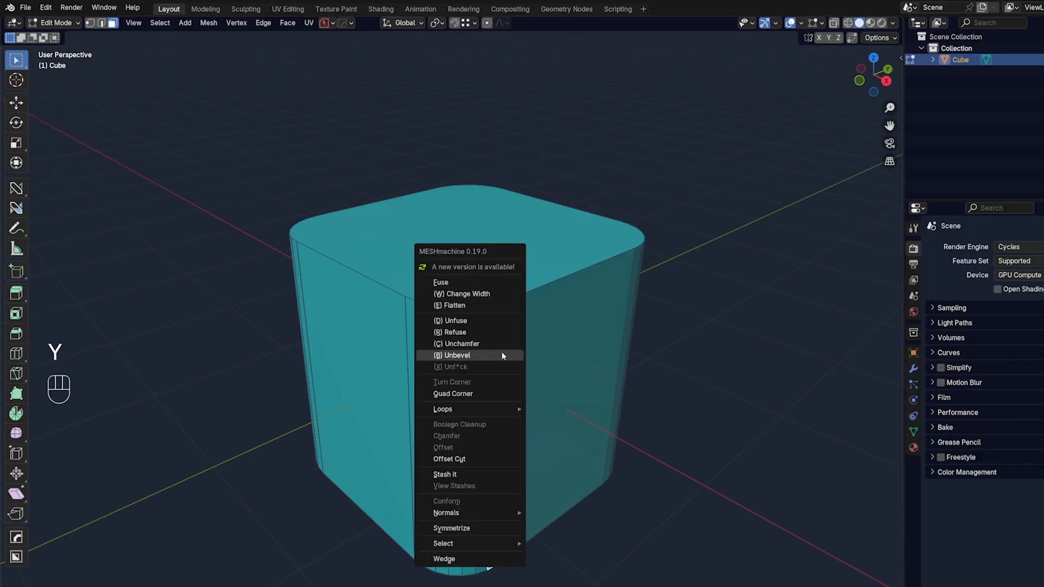
pyautogui.click(417, 331)
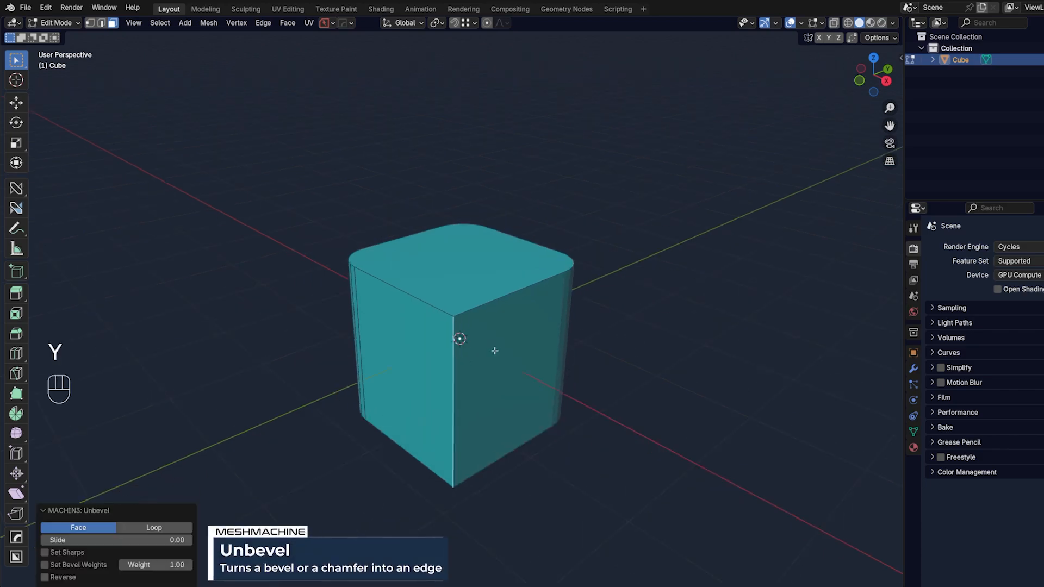
pyautogui.press('alt+x')
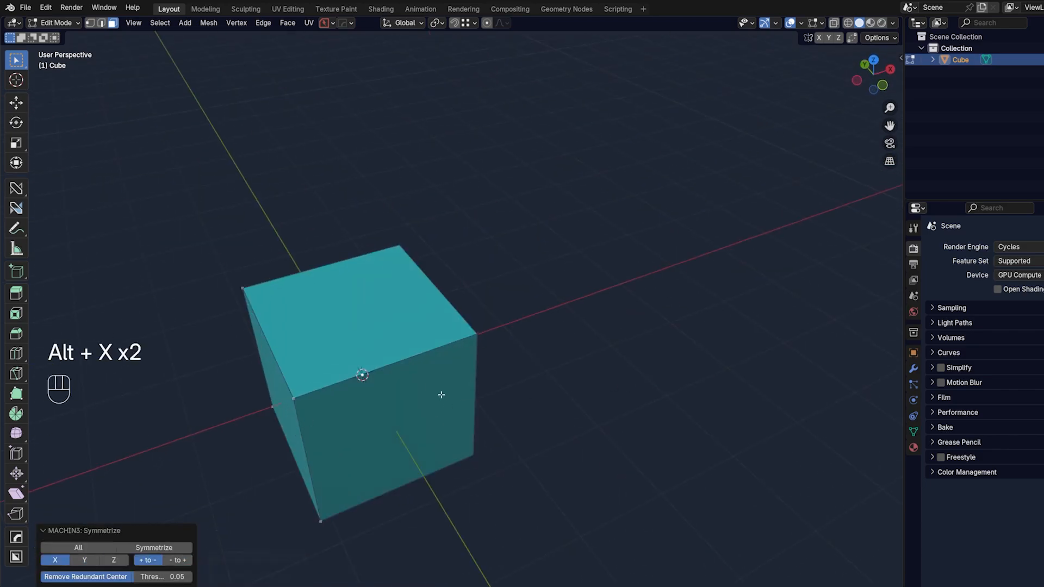
pyautogui.press('Tab')
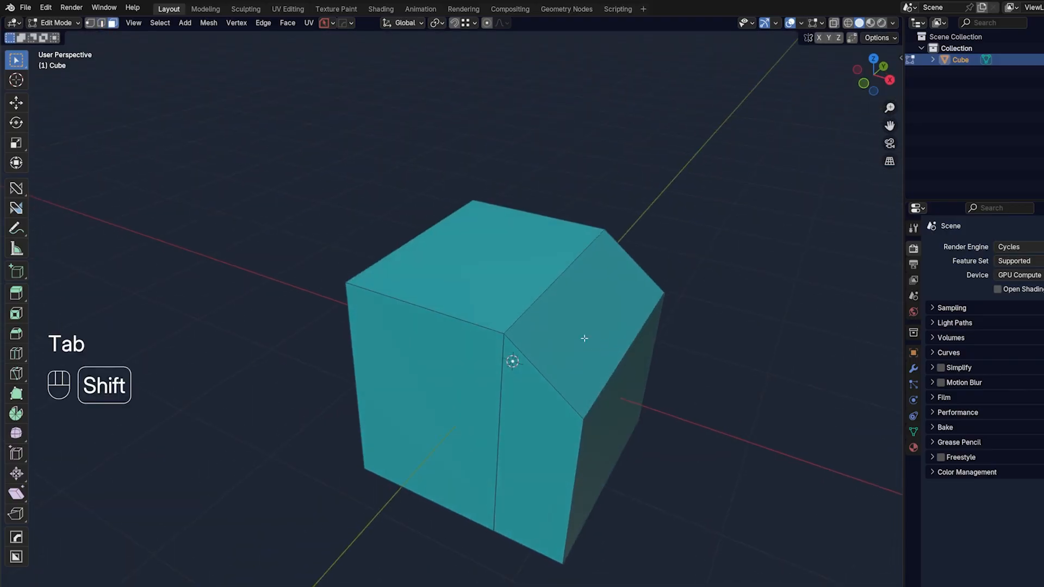
# Select the faces around the chamfer and fuse them with Cap Holes off.
pyautogui.click(504, 307)
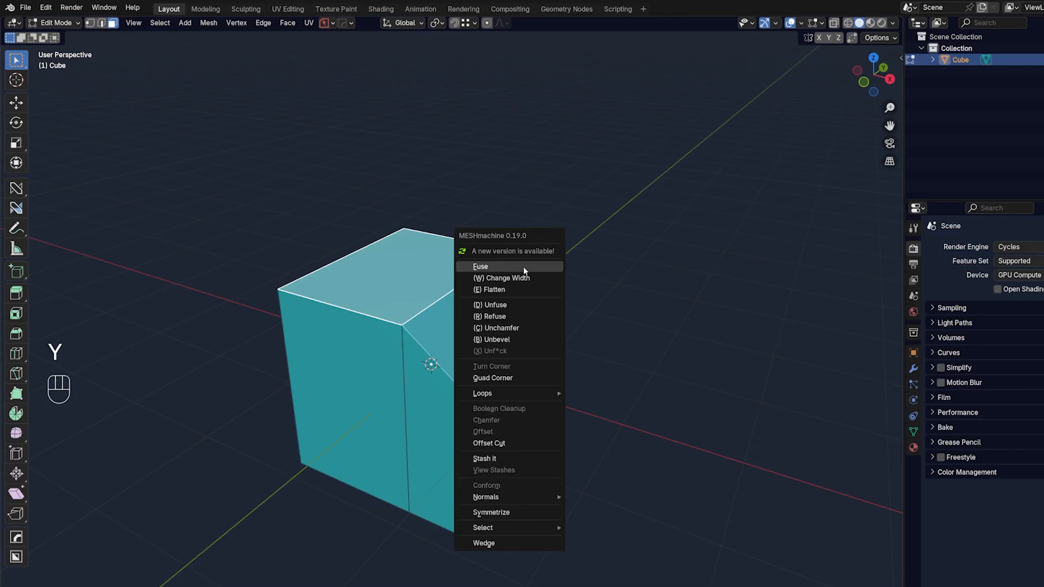
pyautogui.click(480, 267)
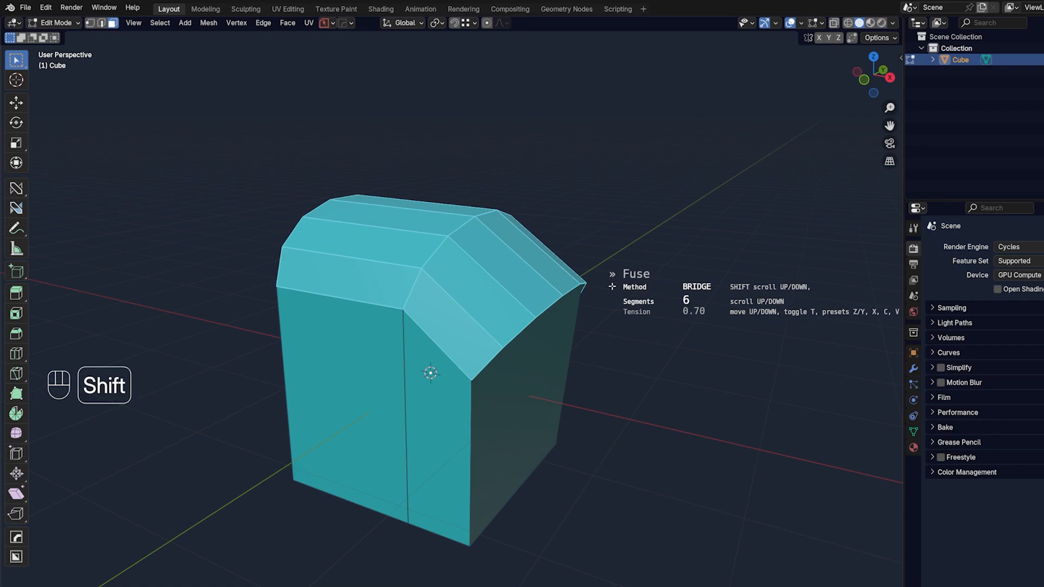
pyautogui.press('f')
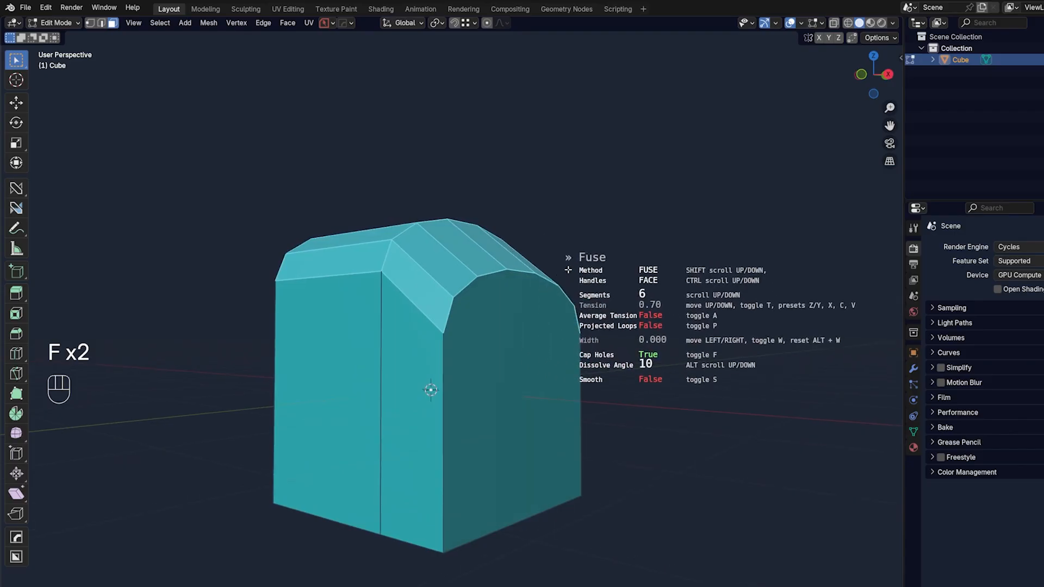
pyautogui.press('f')
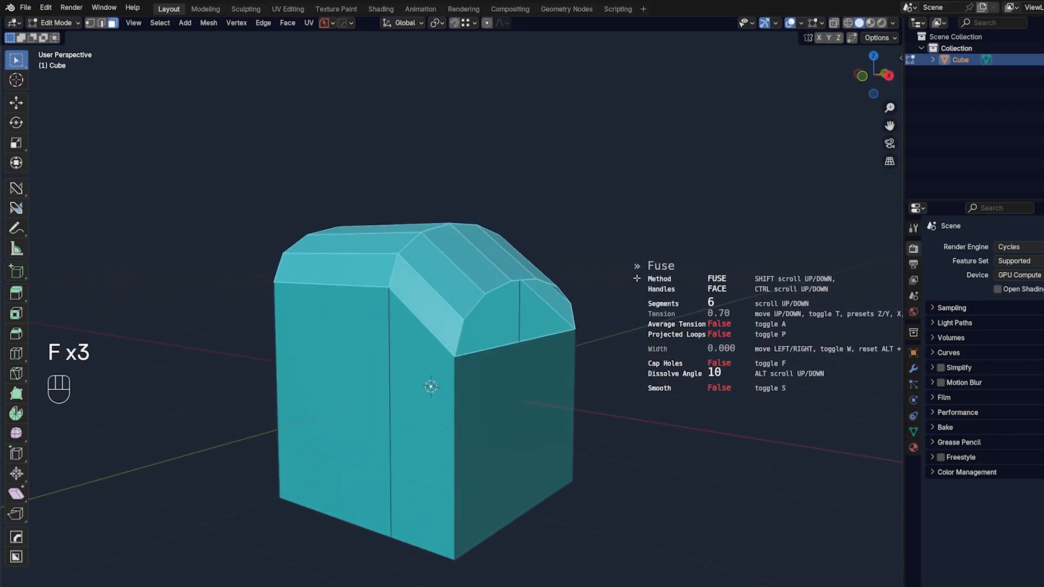
pyautogui.press('f')
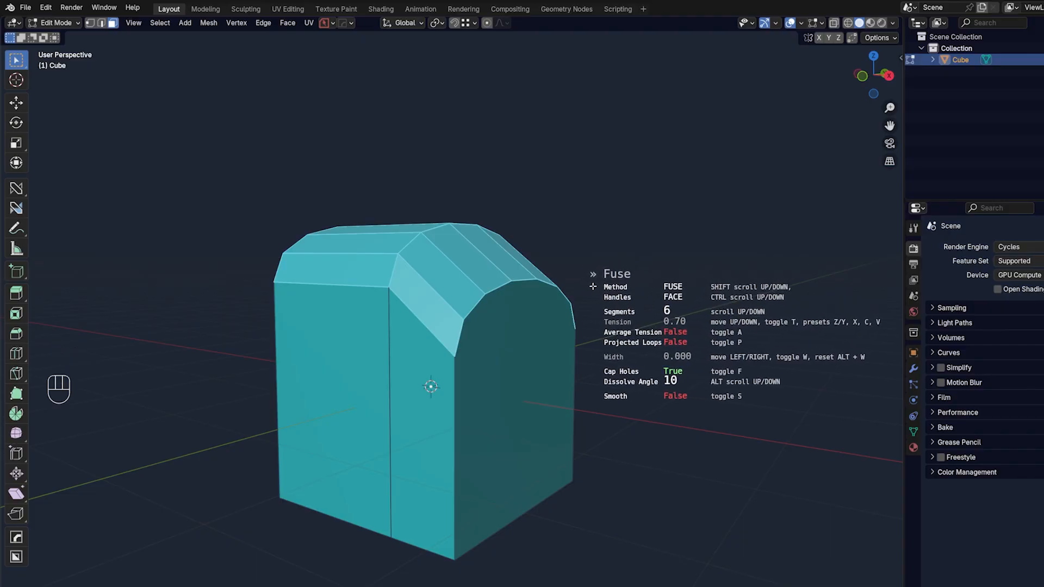
# Set the fuse tension to 1.05 with 20 segments, then delete the cube.
pyautogui.press('t')
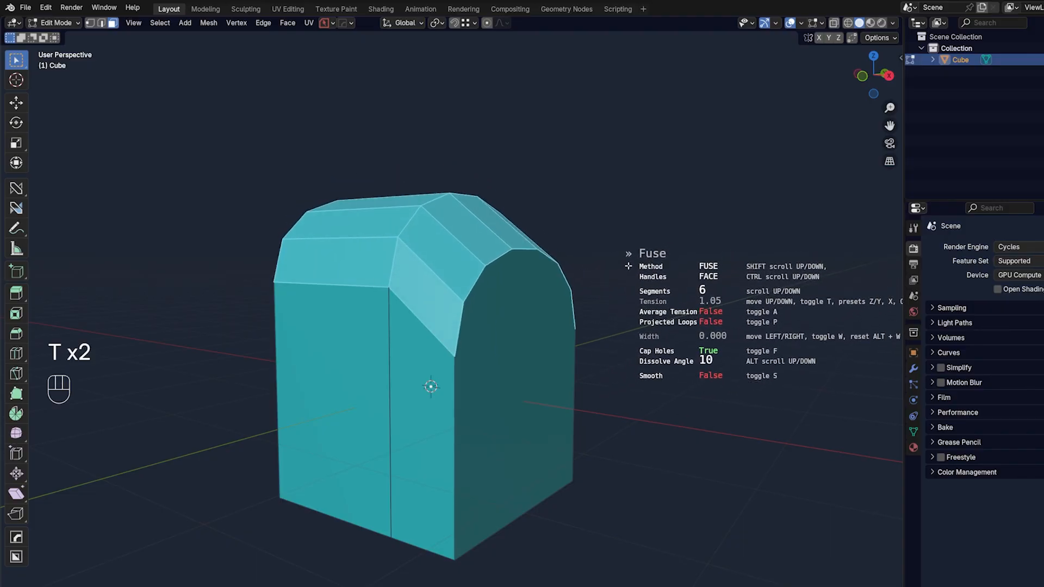
pyautogui.press('w')
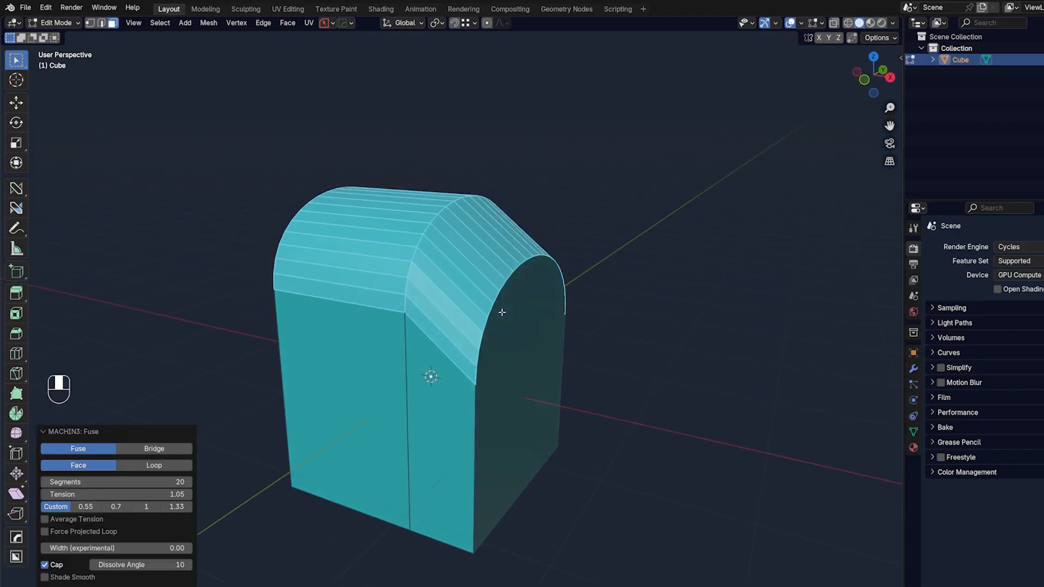
pyautogui.press('Tab')
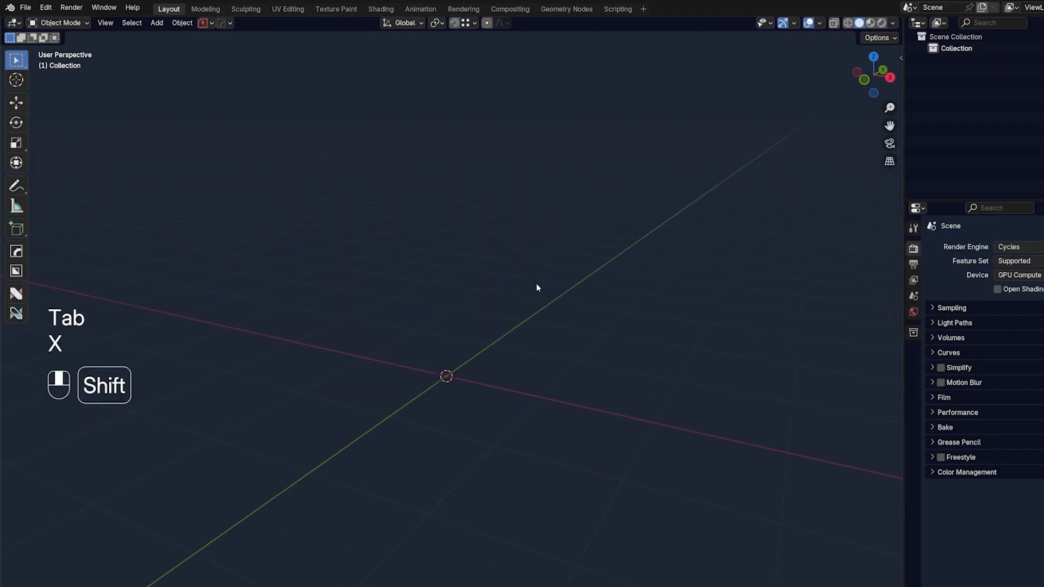
# Add a new cube and scale it into a thin upright slab.
pyautogui.press('shift+a')
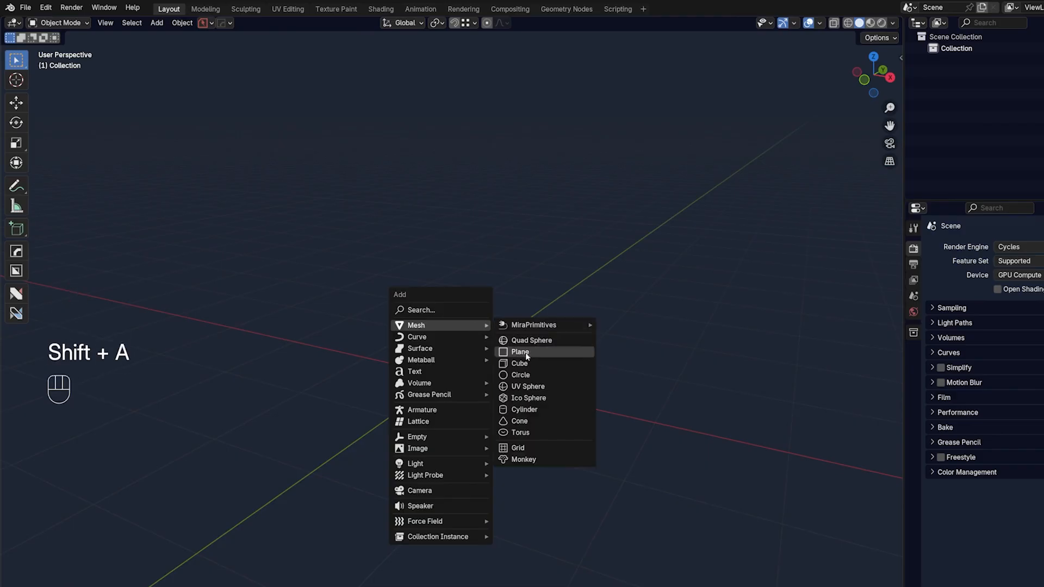
pyautogui.click(519, 364)
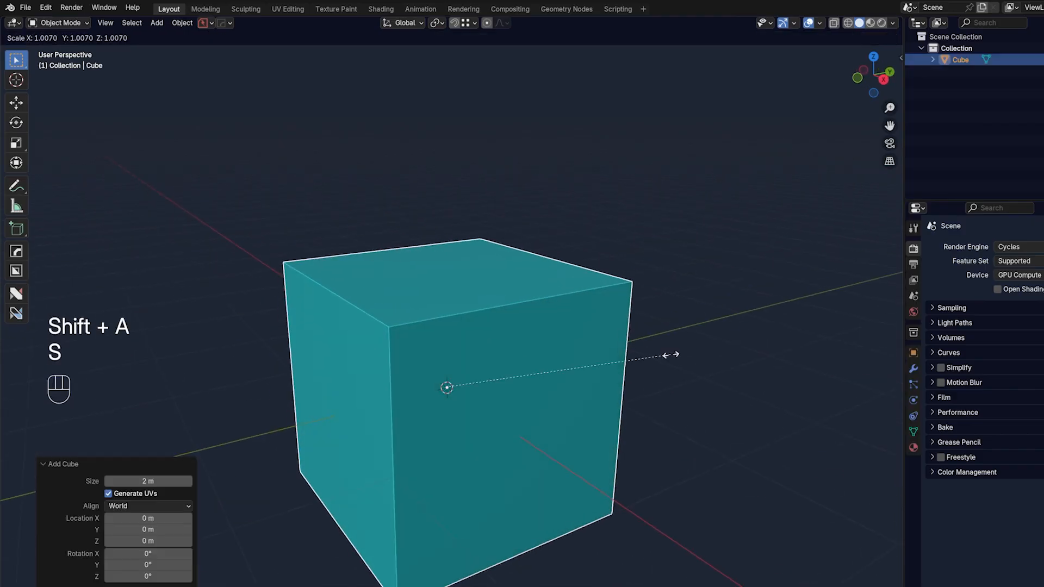
pyautogui.press('ctrl+a')
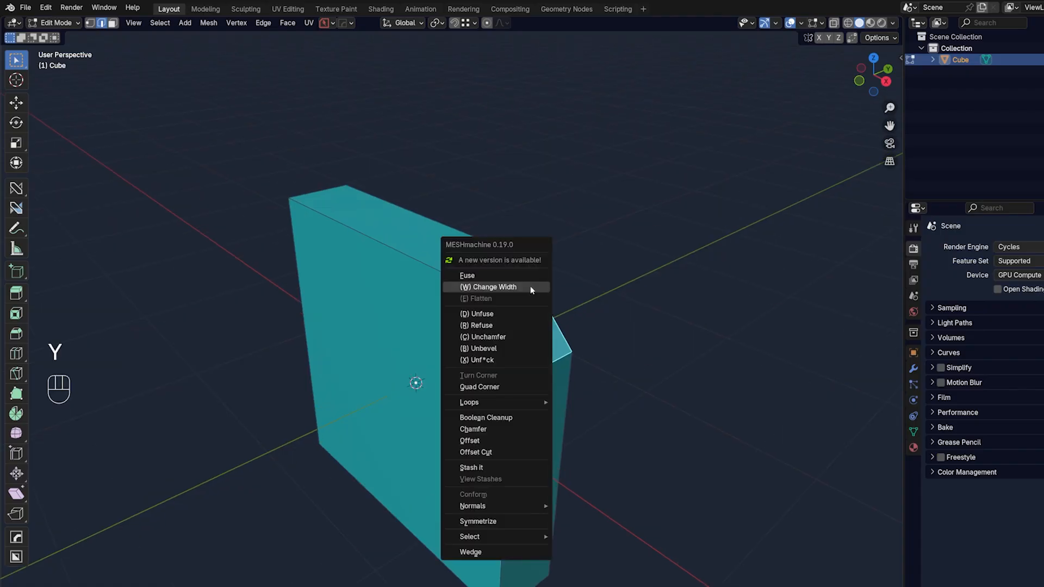
# Fuse the slab's chamfered corner into a 14-segment rounded curve with 0.70 tension.
pyautogui.click(466, 276)
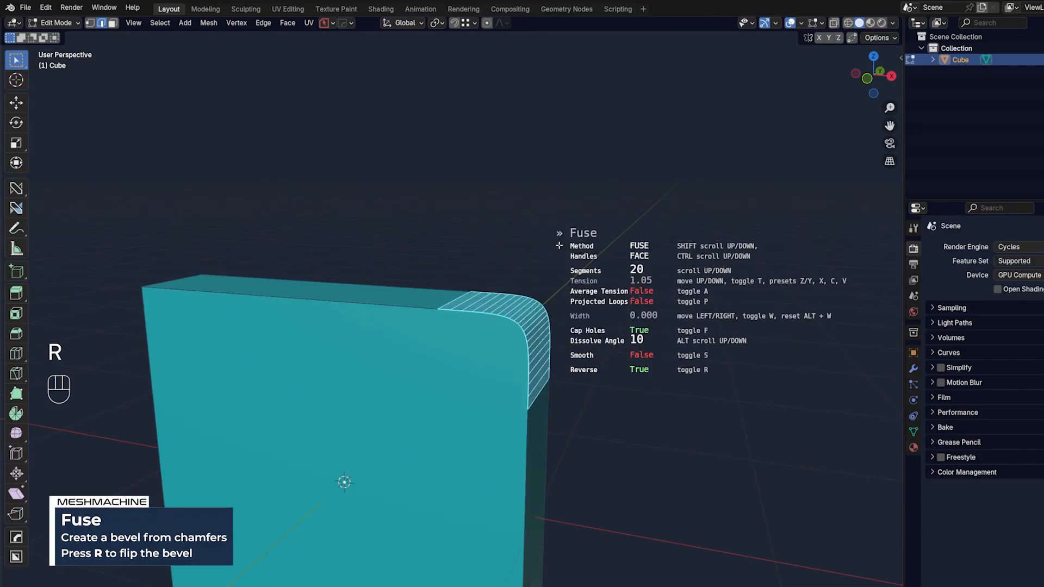
pyautogui.press('r')
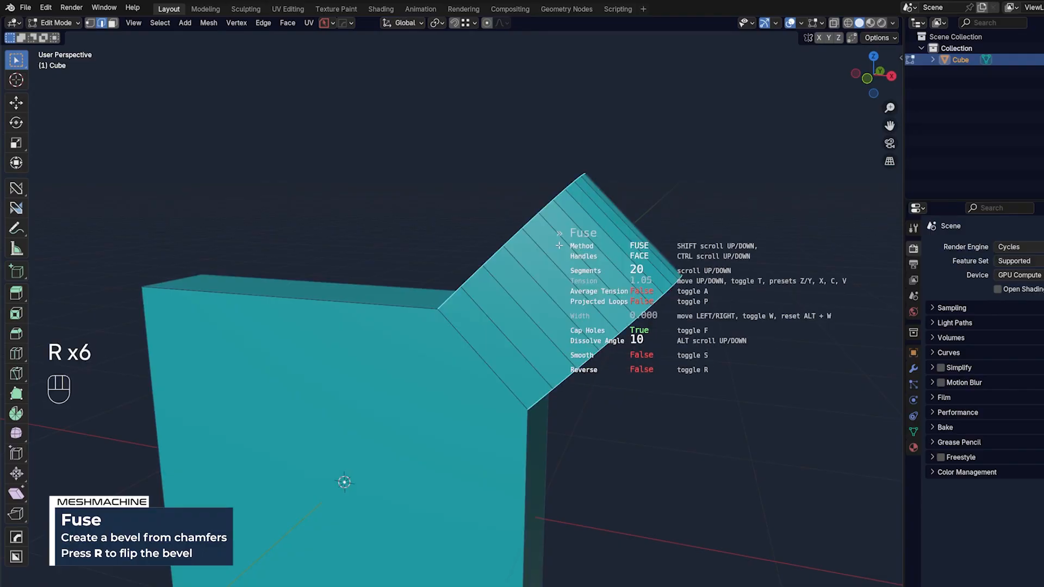
pyautogui.press('r')
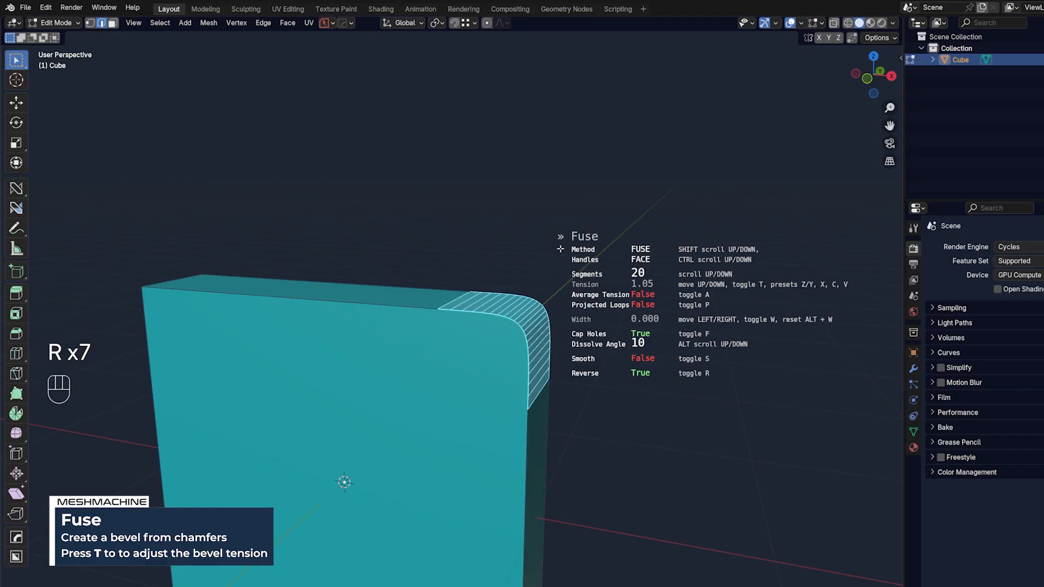
pyautogui.press('t')
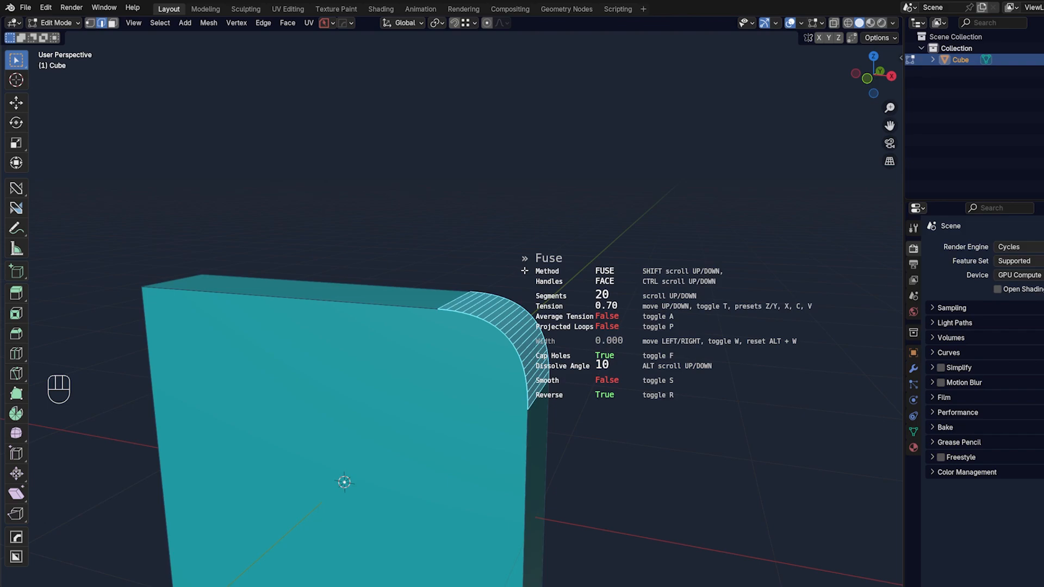
pyautogui.press('x')
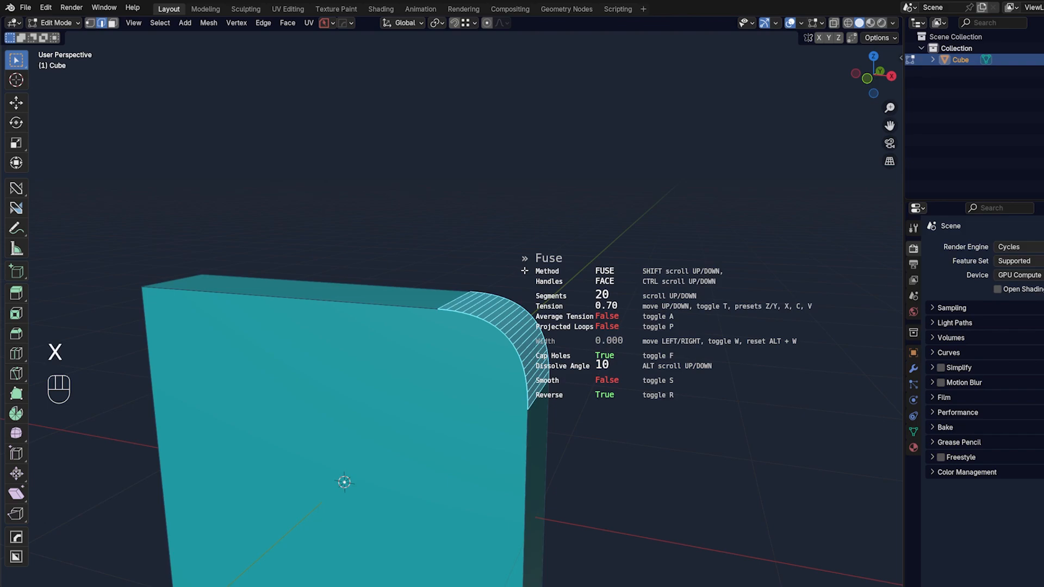
pyautogui.scroll(-3)
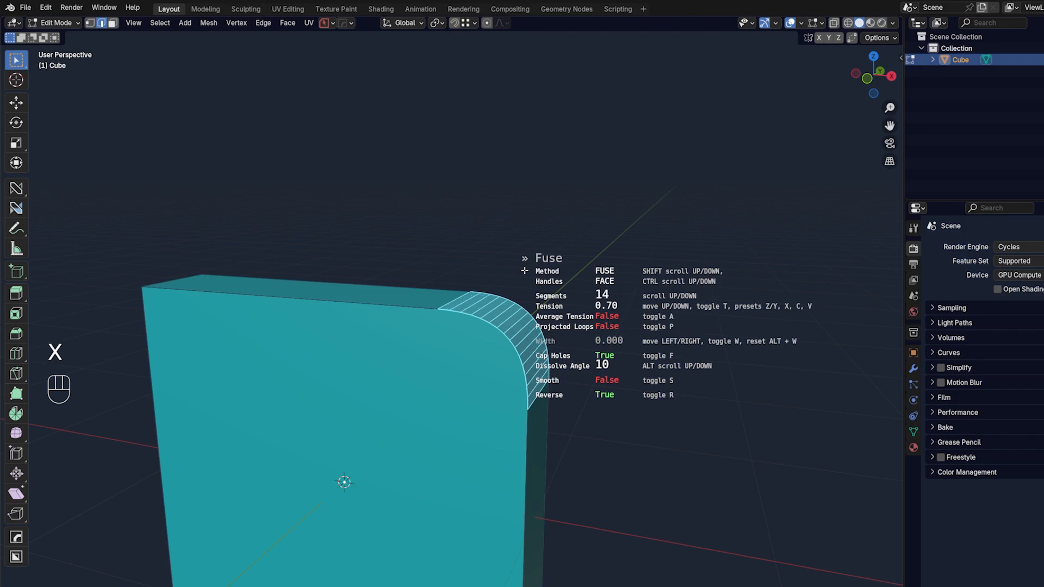
pyautogui.press('Tab')
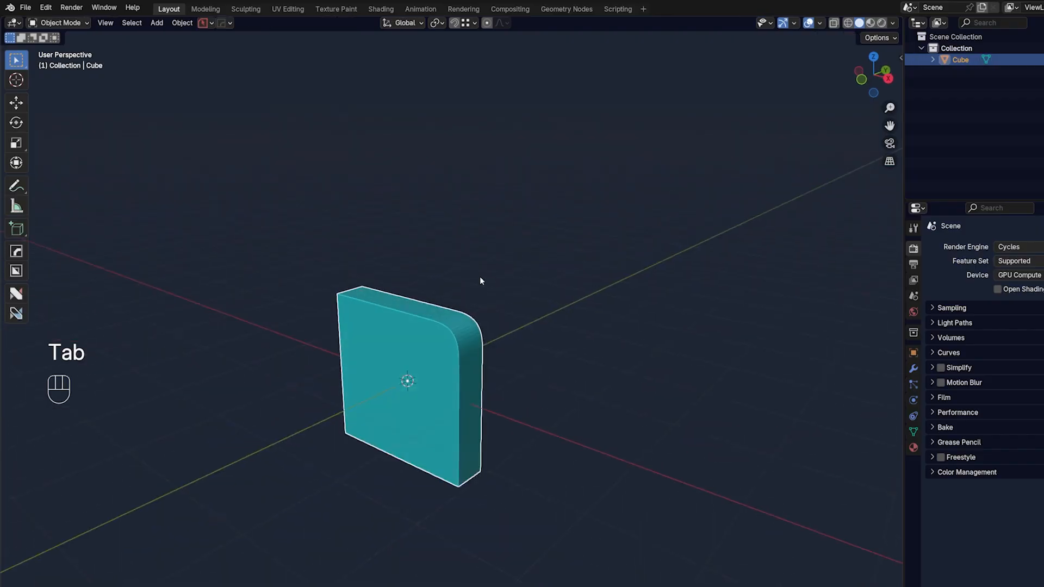
# Delete the slab and add a new cube with one chamfered edge.
pyautogui.press('x')
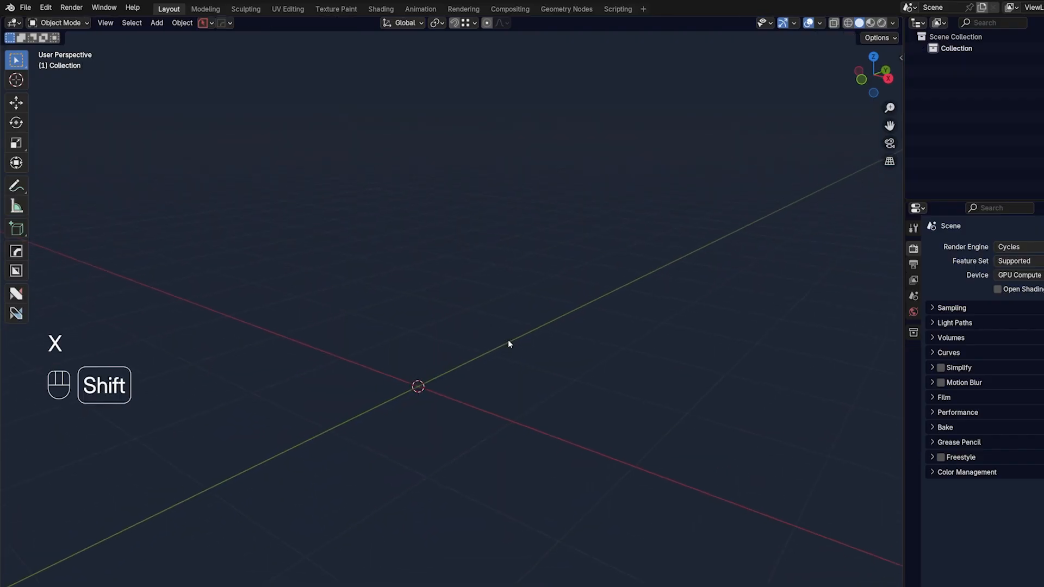
pyautogui.press('shift+a')
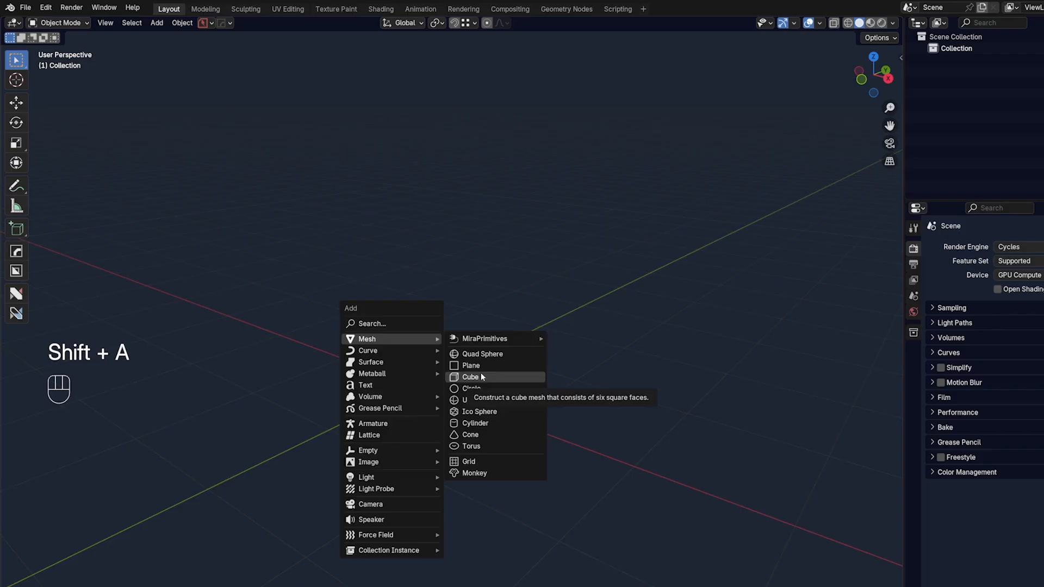
pyautogui.click(472, 376)
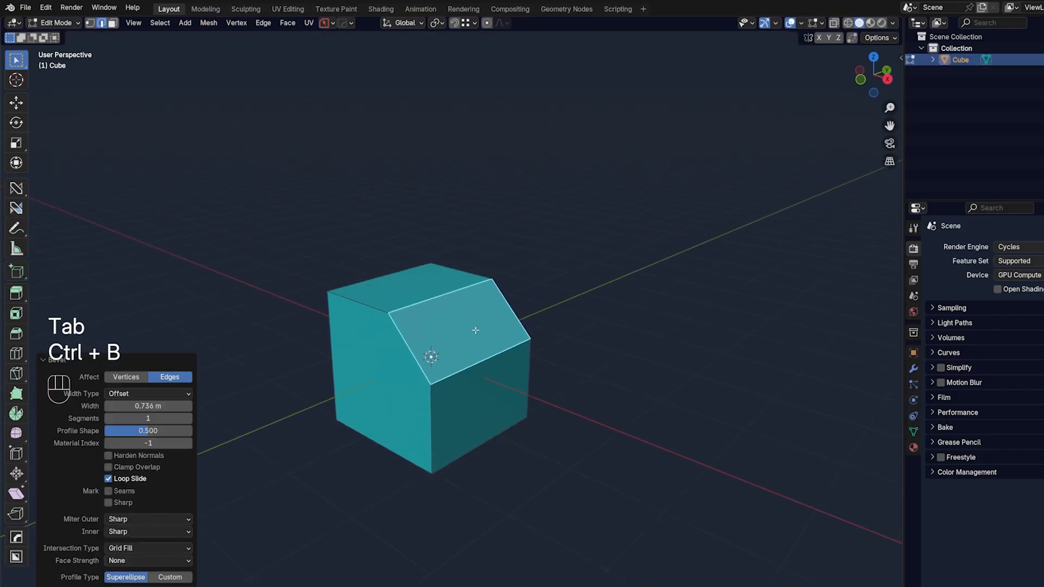
pyautogui.press('Tab')
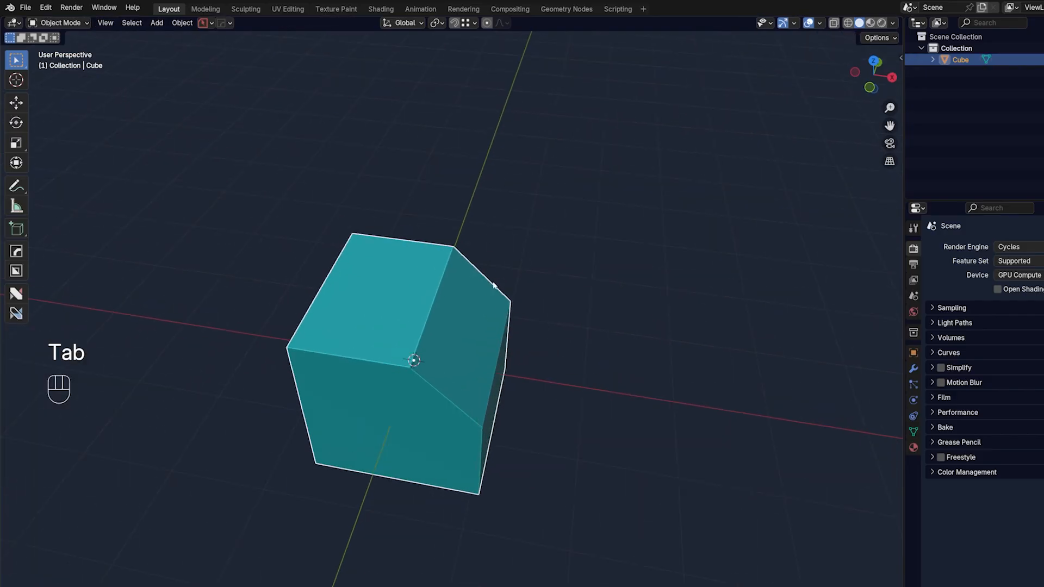
# Cut a groove with a plate cutter, origin centred, using Difference, stretched along Y.
pyautogui.press('Tab')
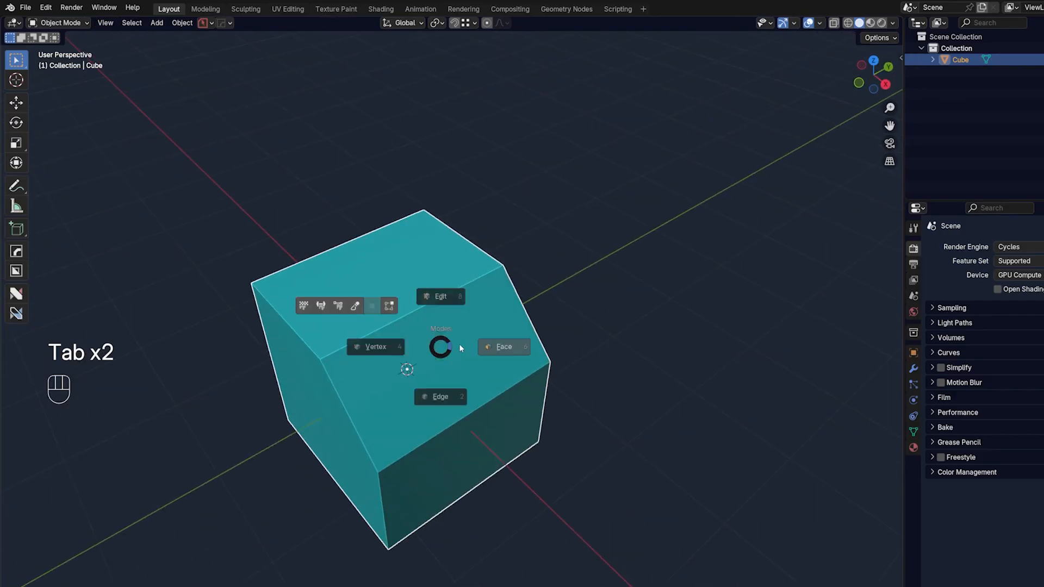
pyautogui.press('q')
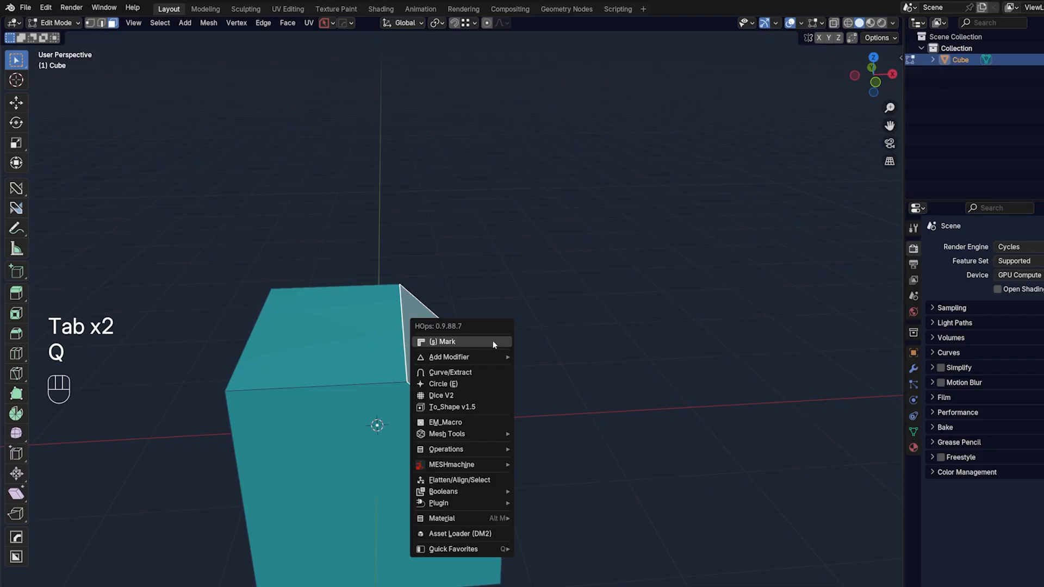
pyautogui.click(452, 407)
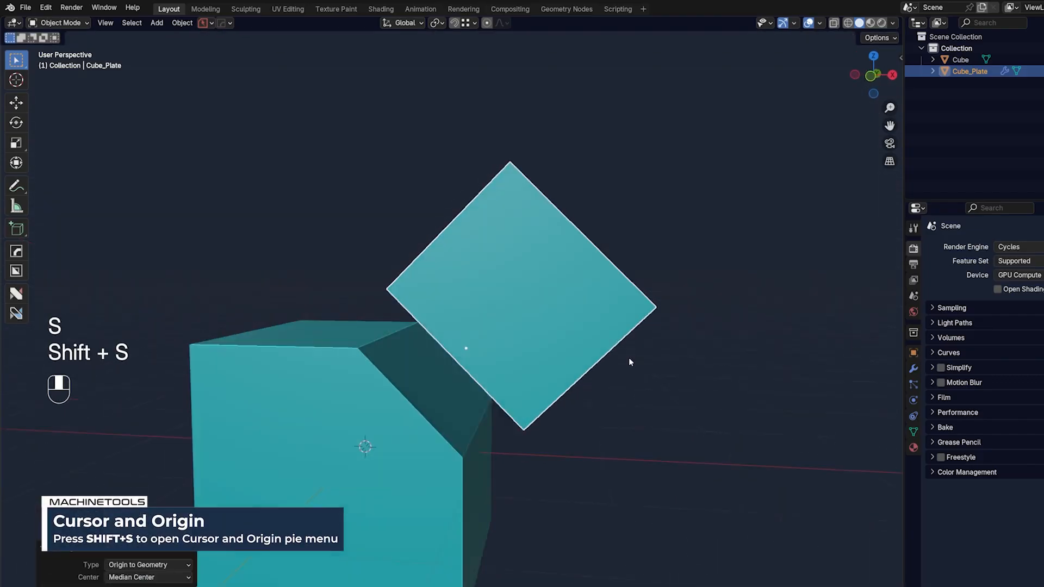
pyautogui.press('5')
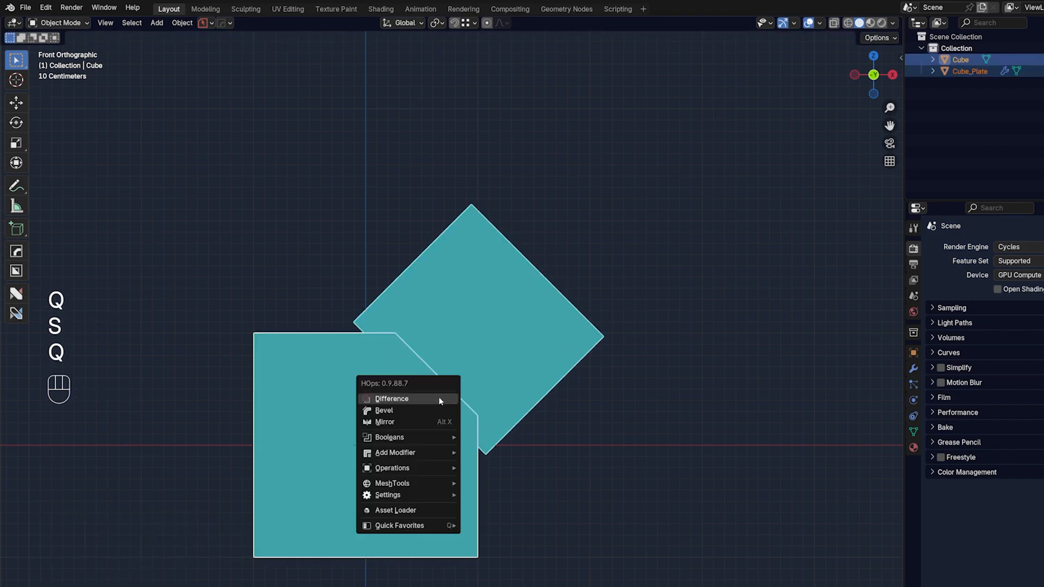
pyautogui.click(391, 398)
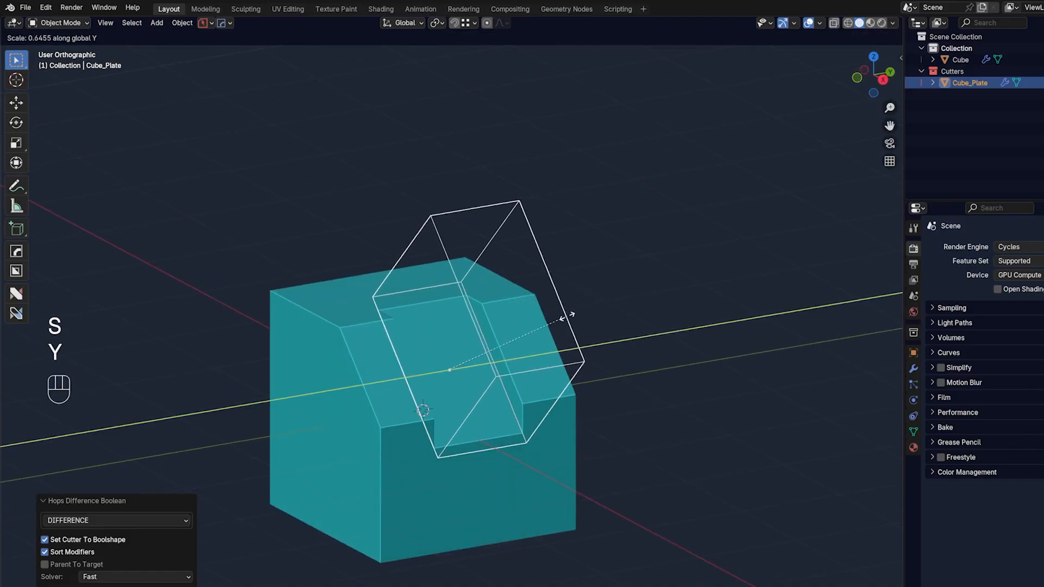
pyautogui.press('Tab')
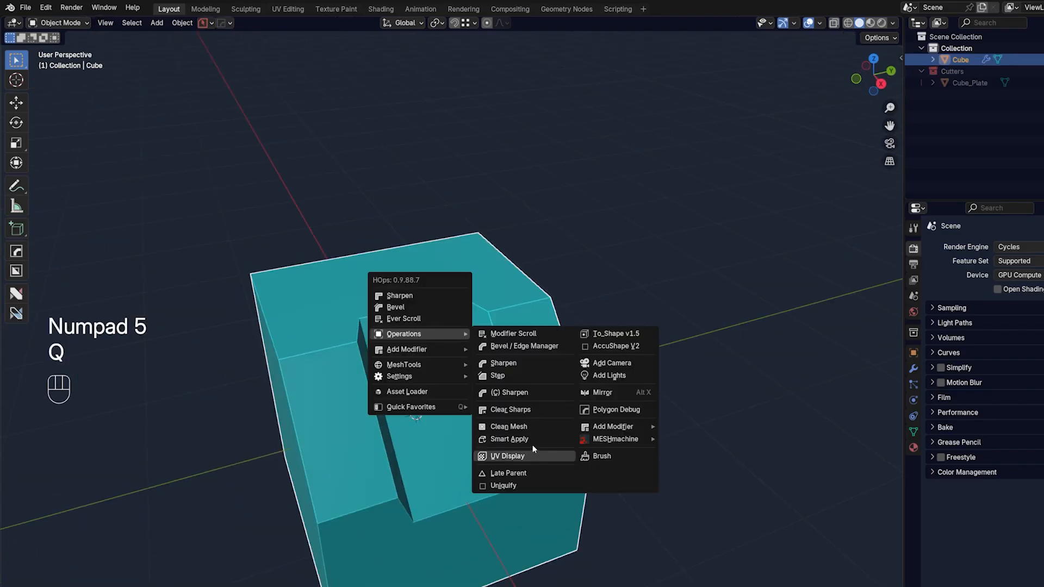
# Smart Apply the boolean cut and fuse the groove into a 14-segment rounded channel.
pyautogui.press('Tab')
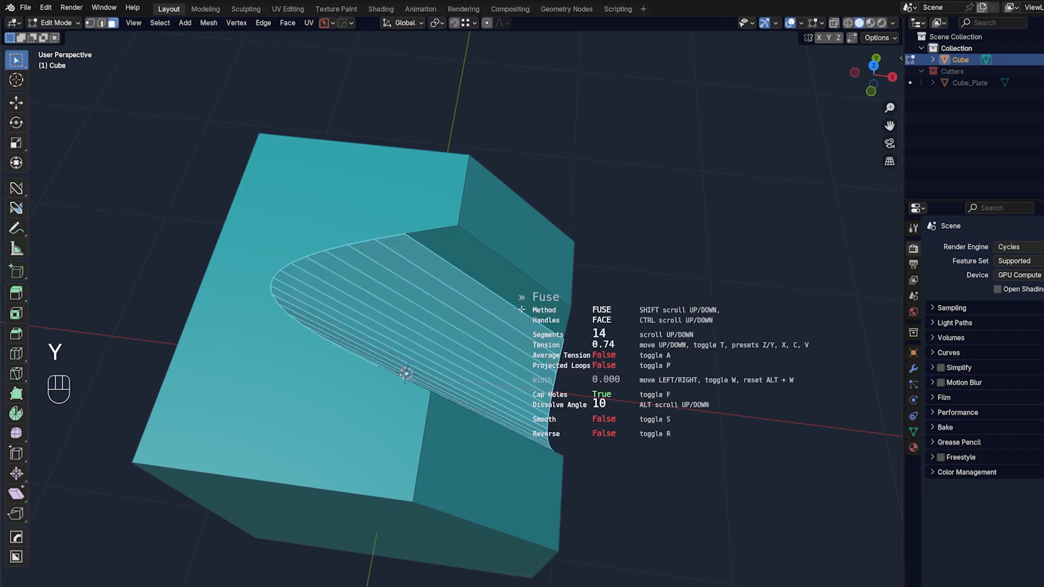
pyautogui.press('Tab')
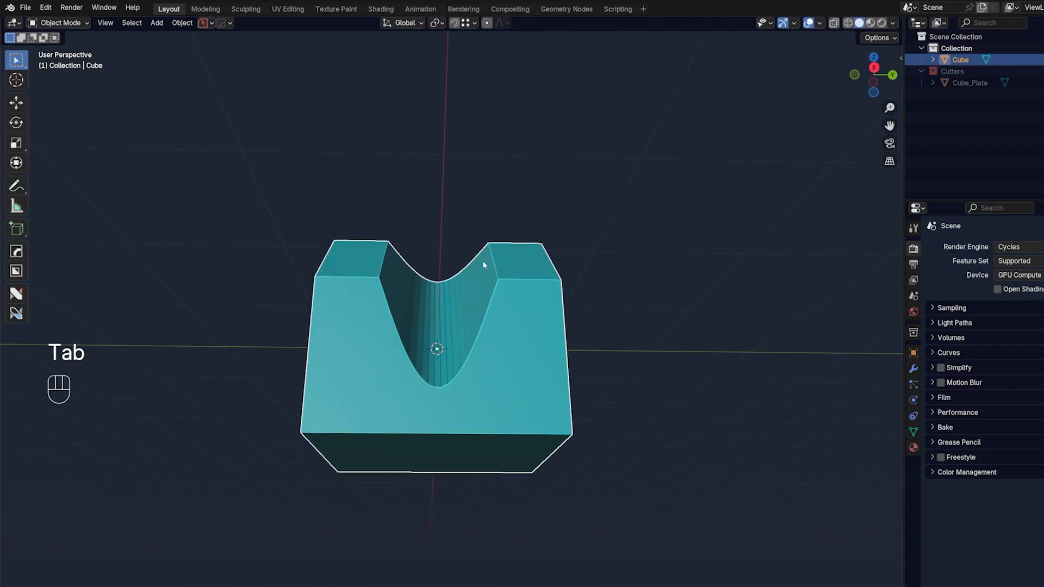
pyautogui.press('q')
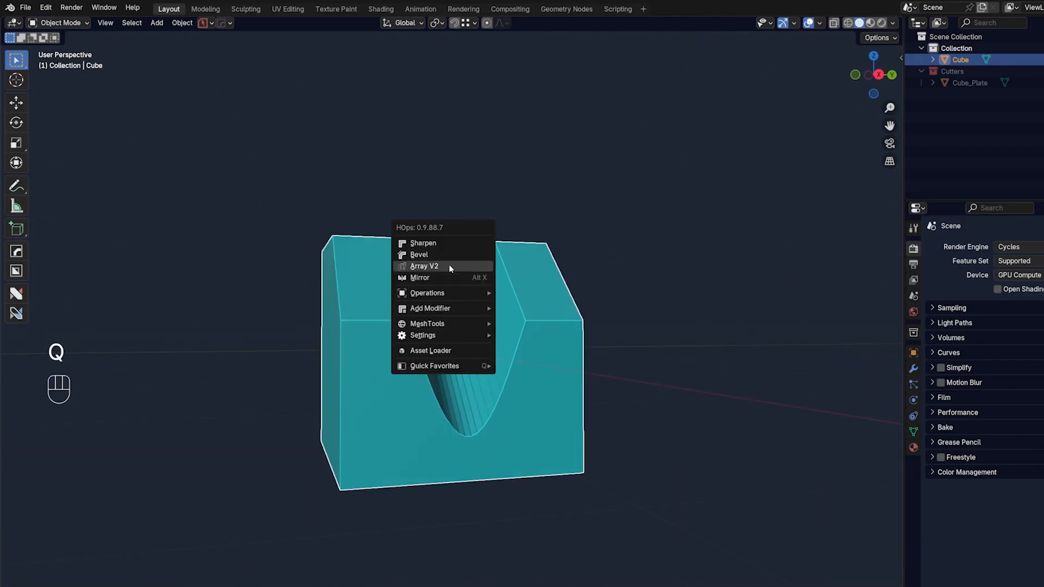
pyautogui.click(419, 255)
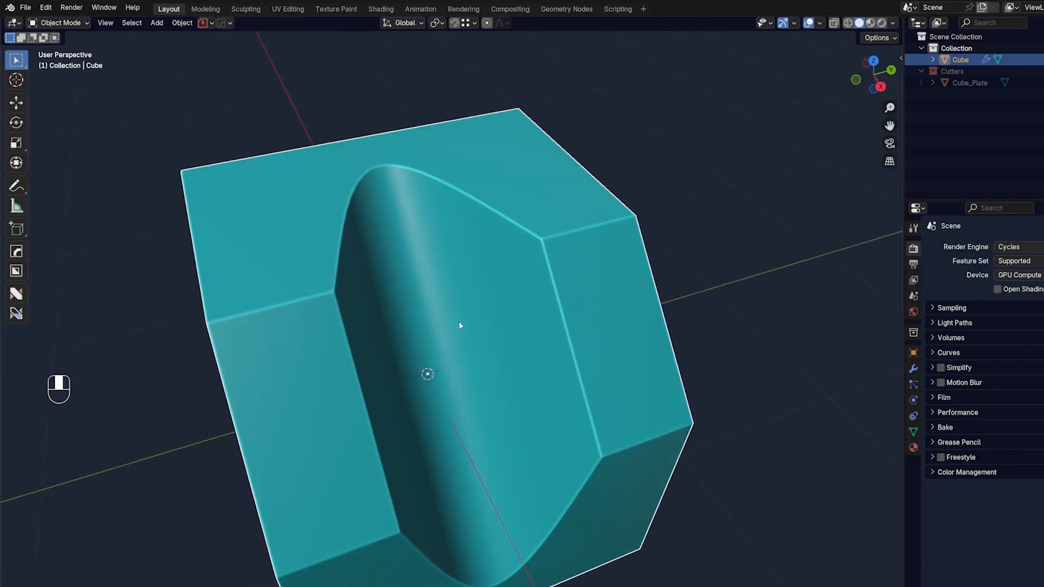
pyautogui.press('Tab')
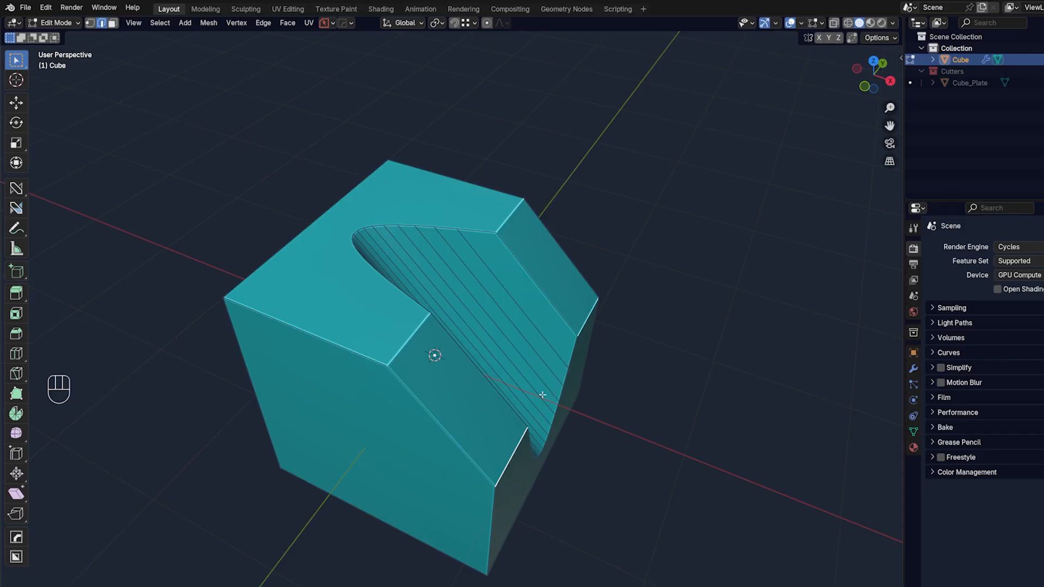
# Fuse the selected chamfer faces in Edit Mode, then undo the result.
pyautogui.press('Tab')
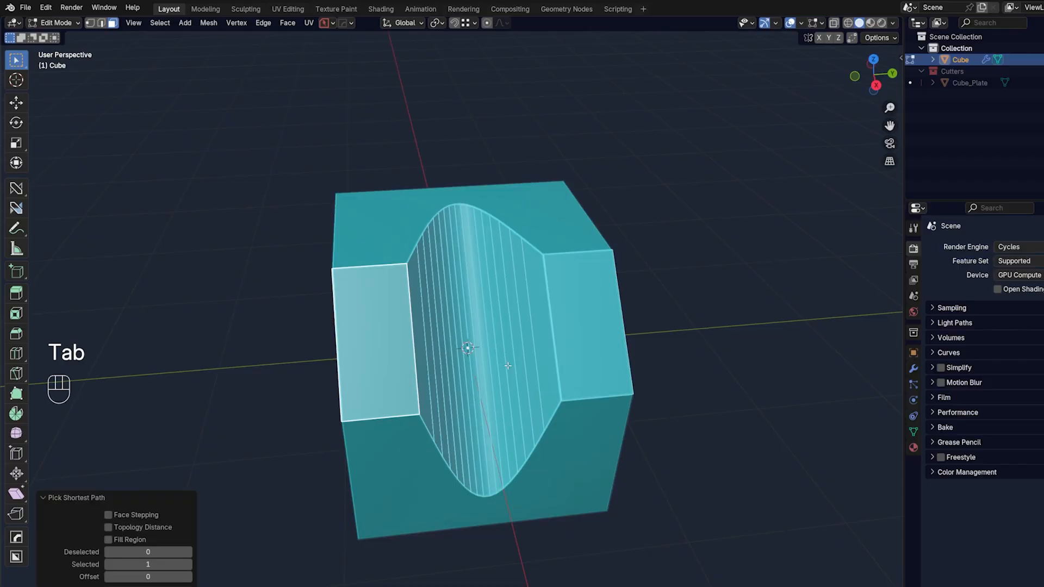
pyautogui.press('y')
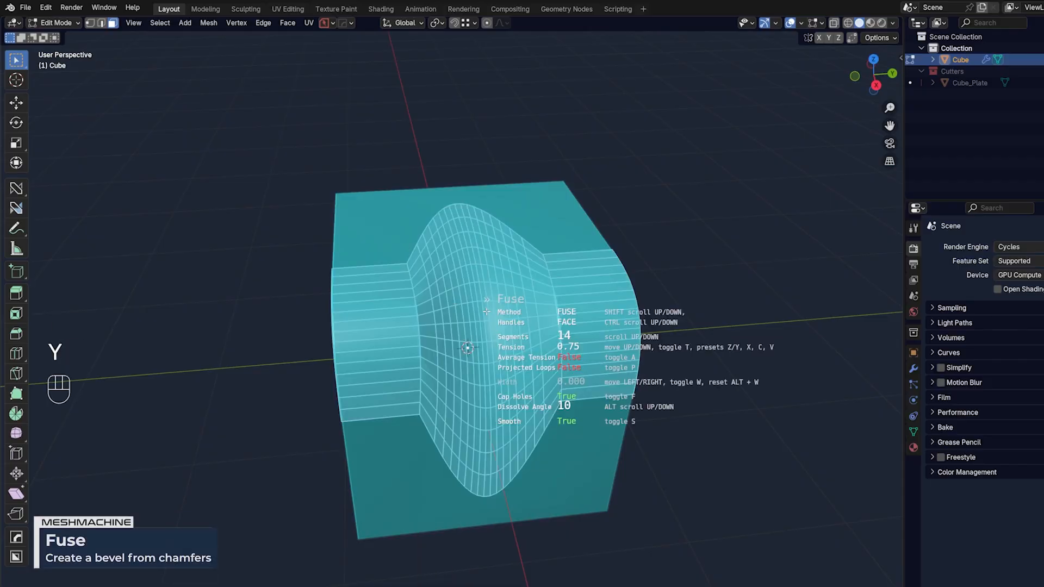
pyautogui.press('ctrl+z')
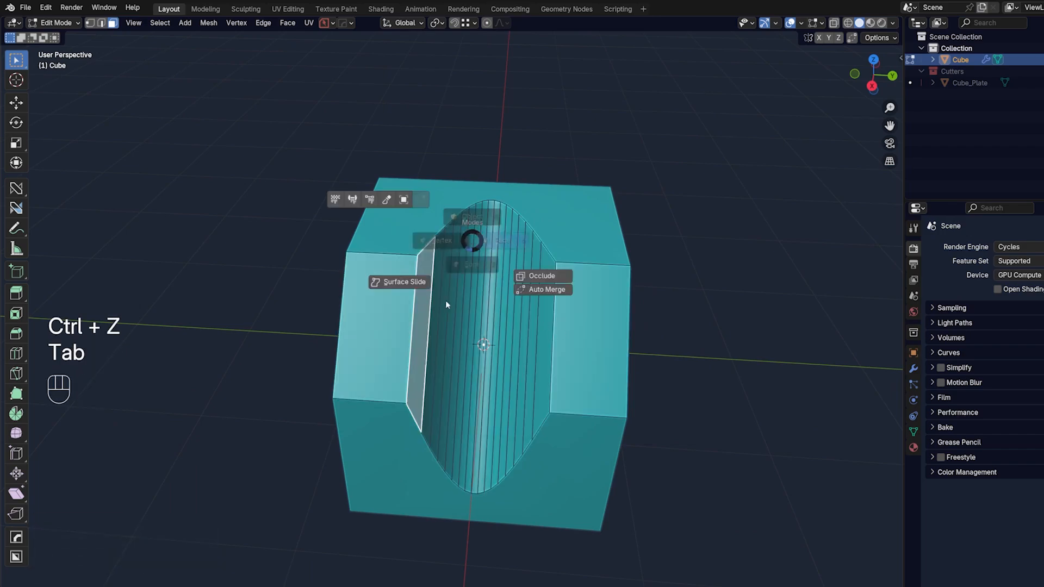
pyautogui.press('Tab')
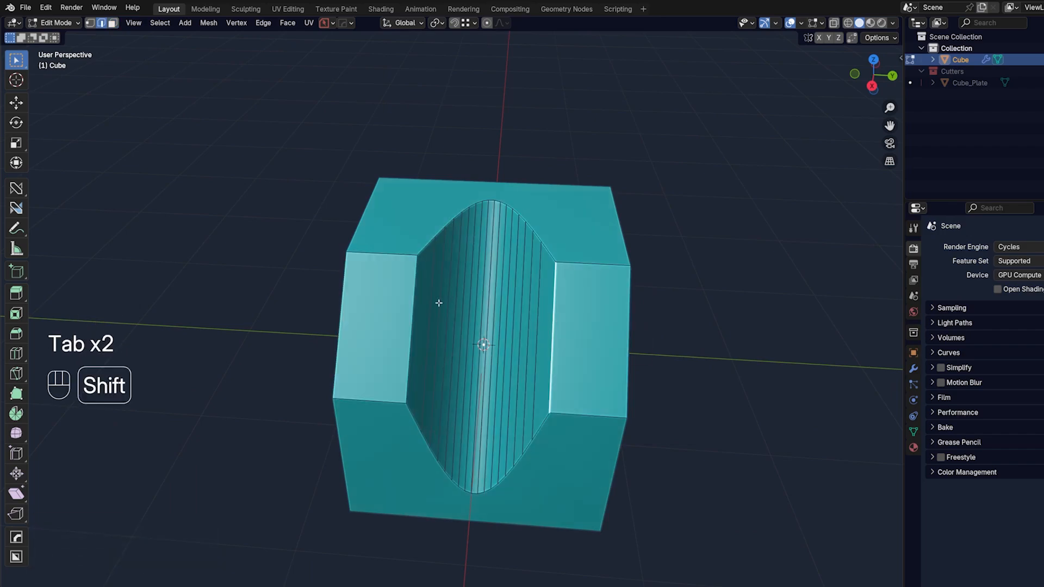
# Bevel the edges beside the curved channel, return to Object Mode, and start deleting the cube.
pyautogui.press('ctrl+b')
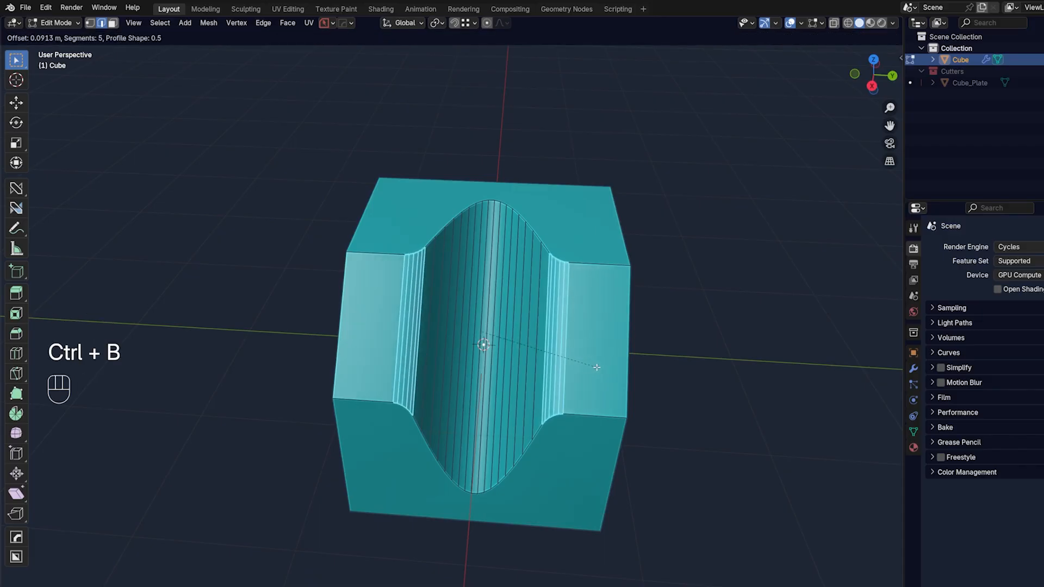
pyautogui.press('Tab')
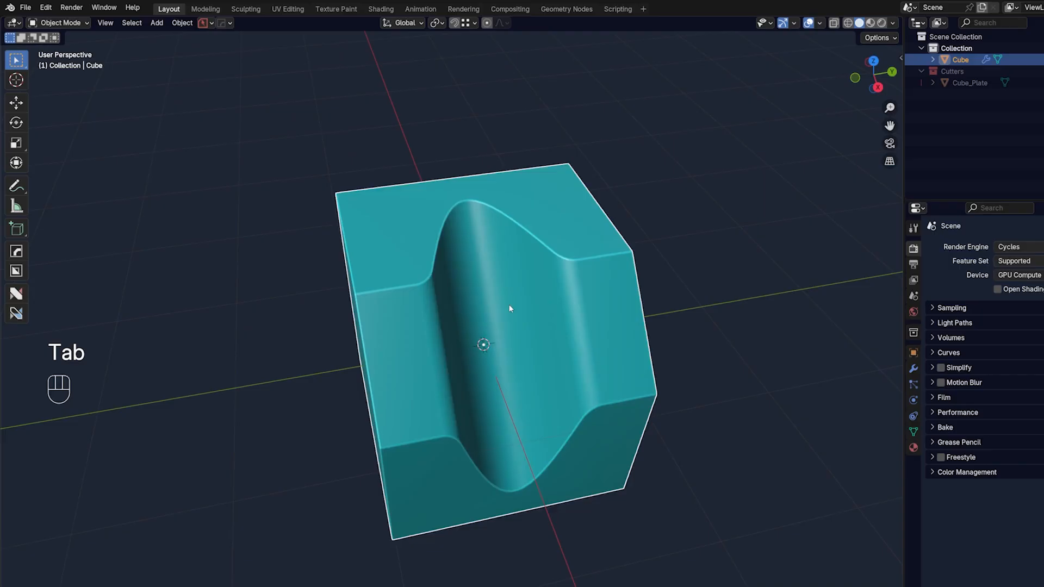
pyautogui.press('Tab')
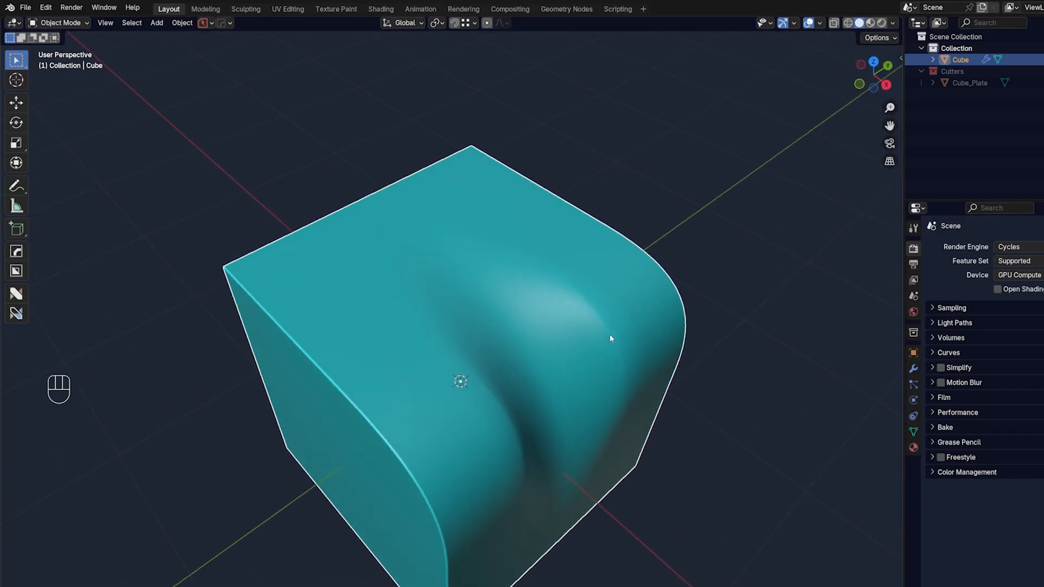
pyautogui.press('x')
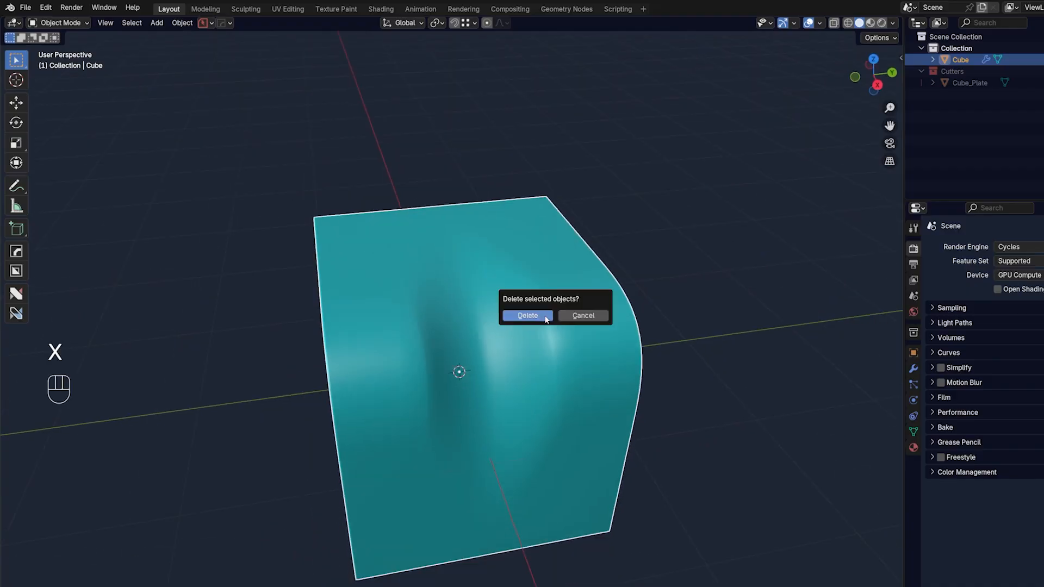
# Confirm deleting the old cube, add a new one, and symmetrize its chamfered slope.
pyautogui.click(527, 315)
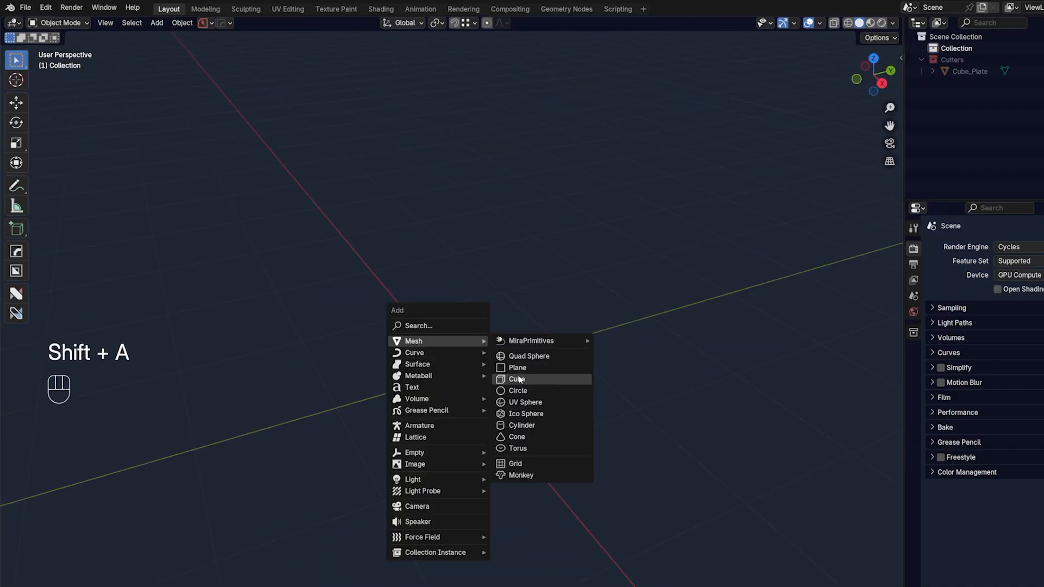
pyautogui.click(516, 379)
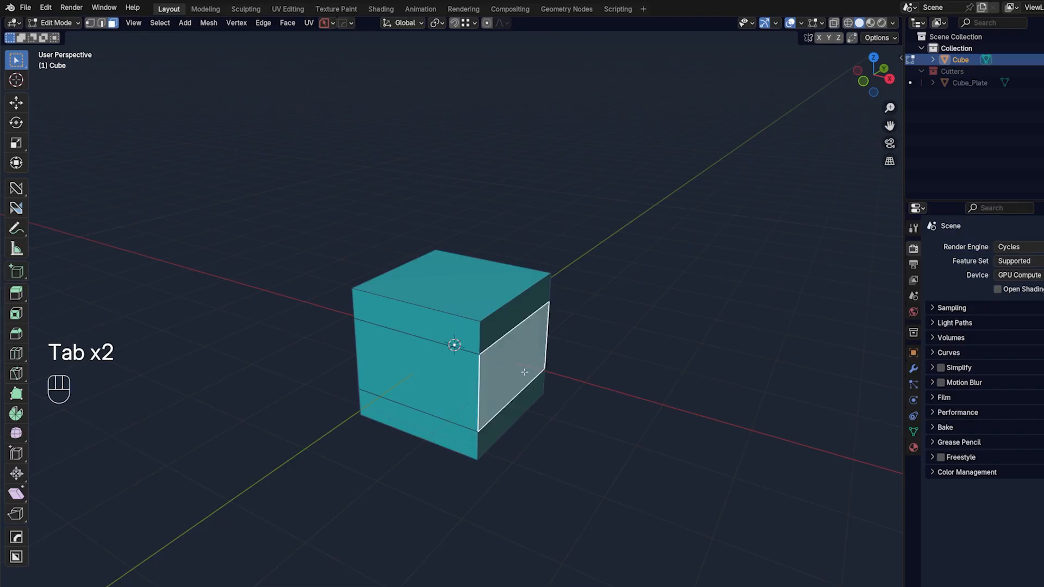
pyautogui.press('e')
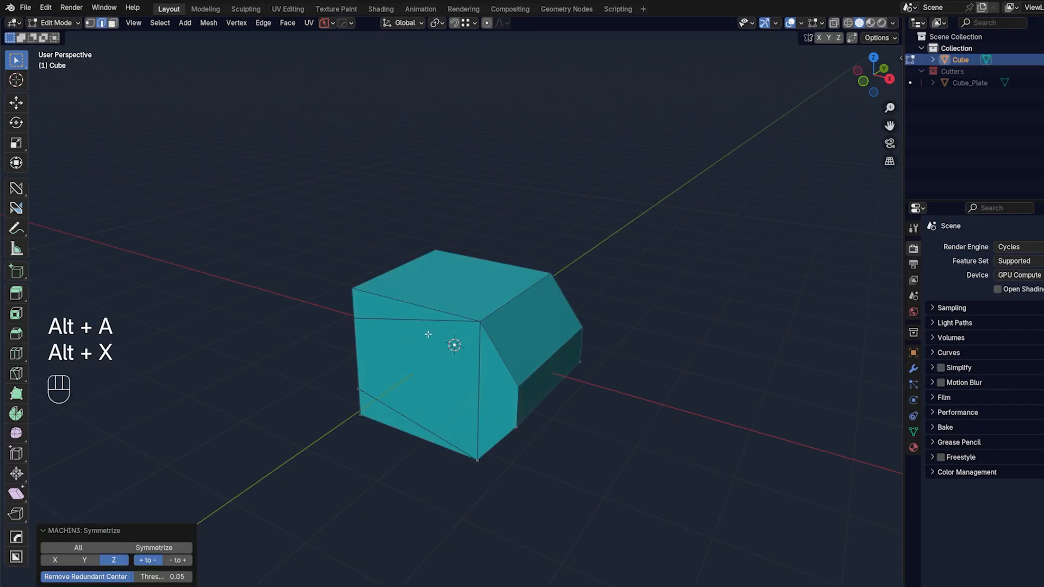
pyautogui.press('alt+x')
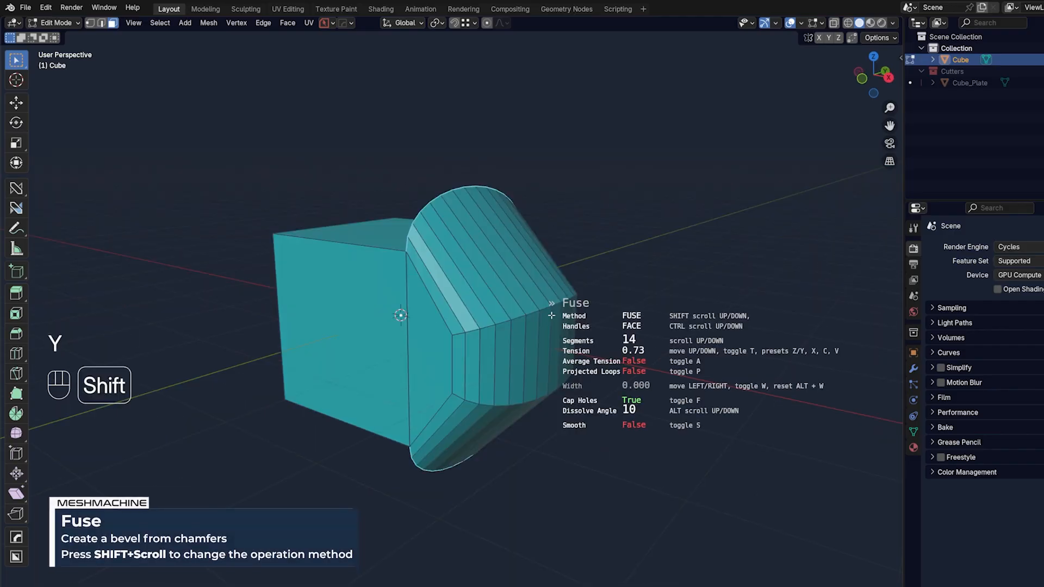
# Fuse the chamfer as a concave Bridge curve with 22 segments, then leave Edit Mode.
pyautogui.scroll(-3)
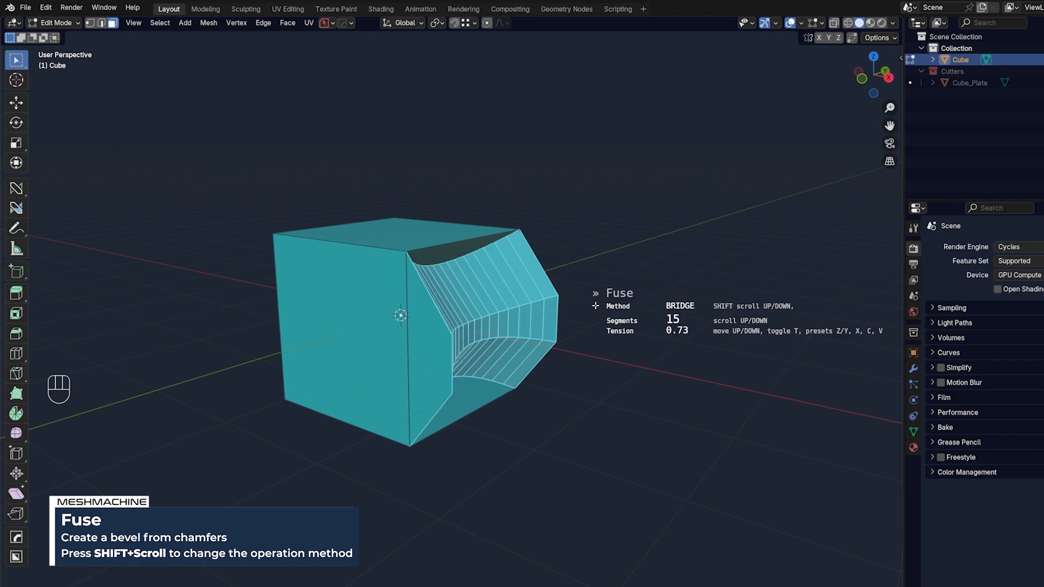
pyautogui.scroll(3)
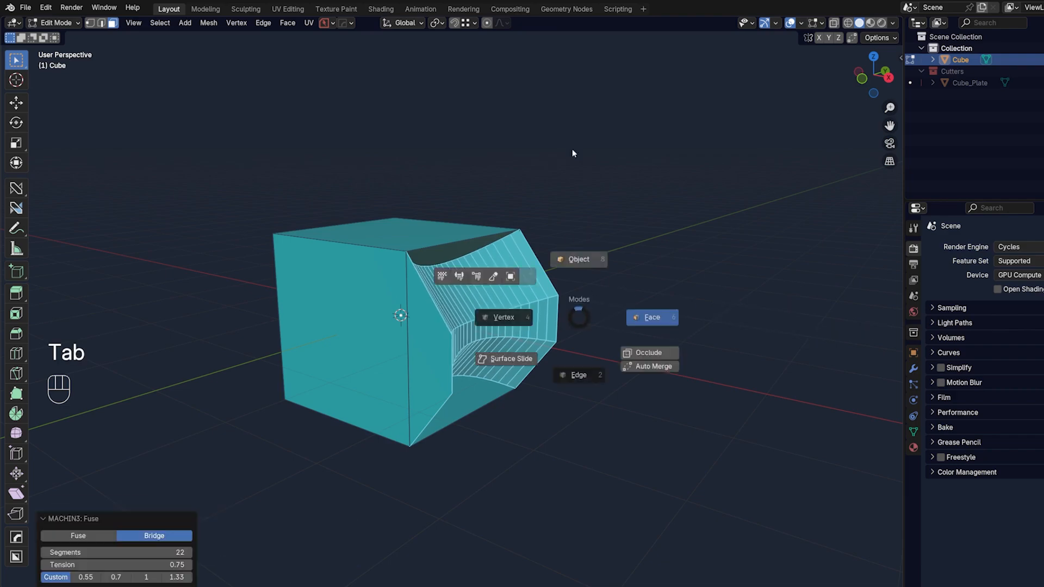
pyautogui.press('Q')
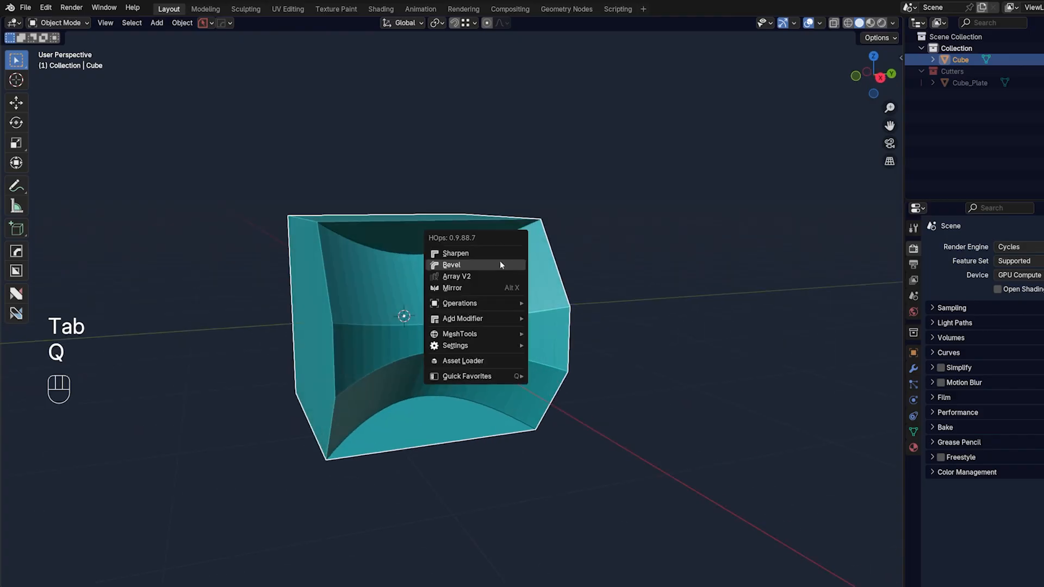
pyautogui.click(452, 265)
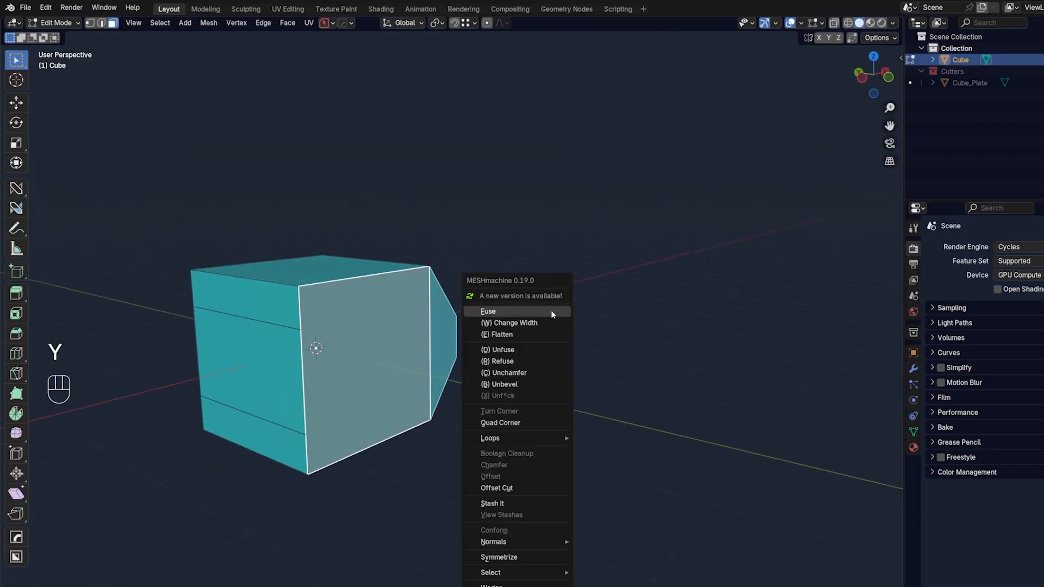
# Restore the plain chamfer and start MESHmachine Fuse on the chamfer faces.
pyautogui.click(488, 311)
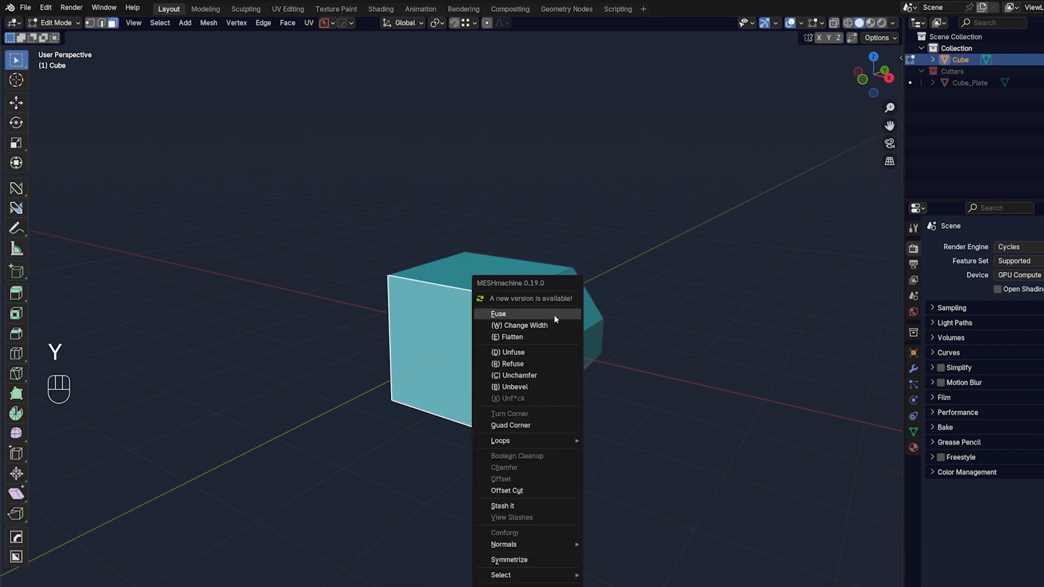
pyautogui.click(498, 314)
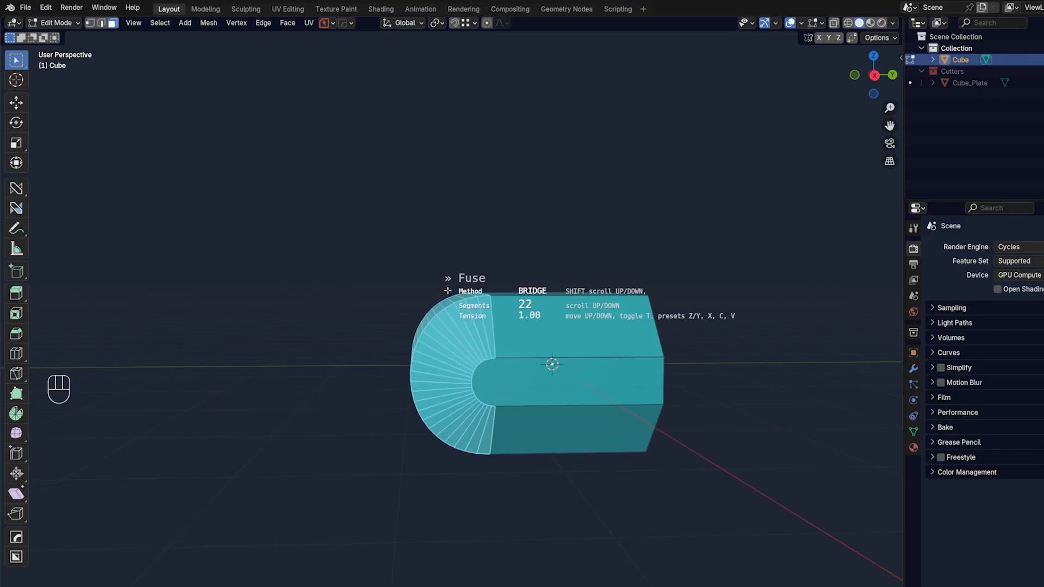
# Inspect the 22-segment fused curve, then join the selected corner vertices with J.
pyautogui.press('shift')
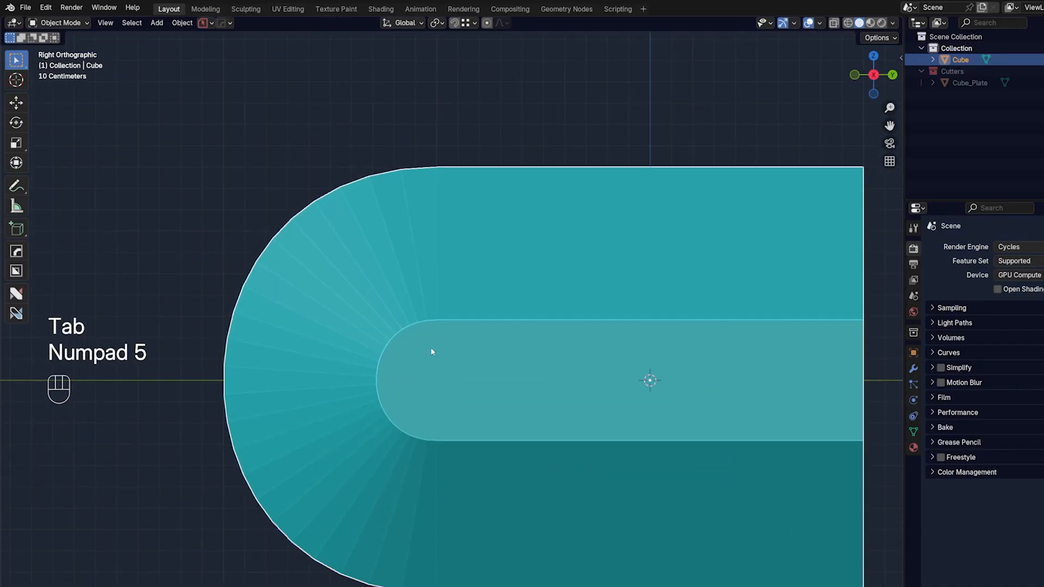
pyautogui.press('Tab')
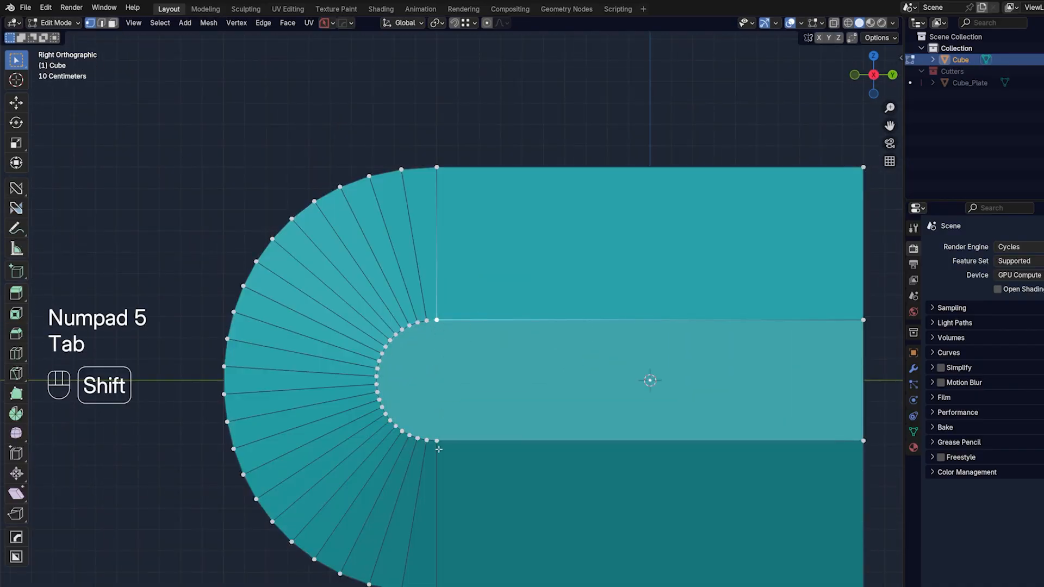
pyautogui.press('j')
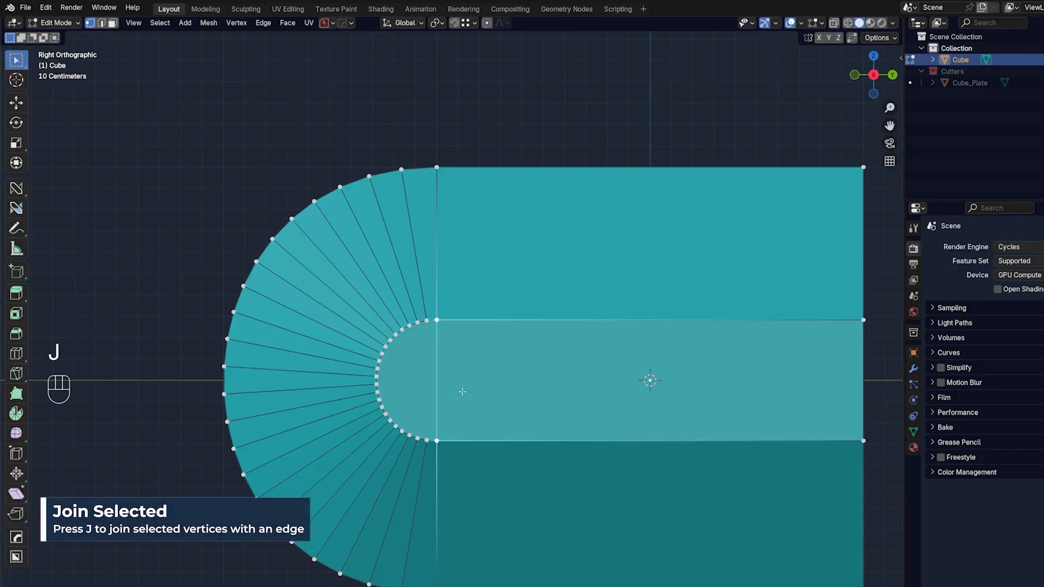
pyautogui.press('Tab')
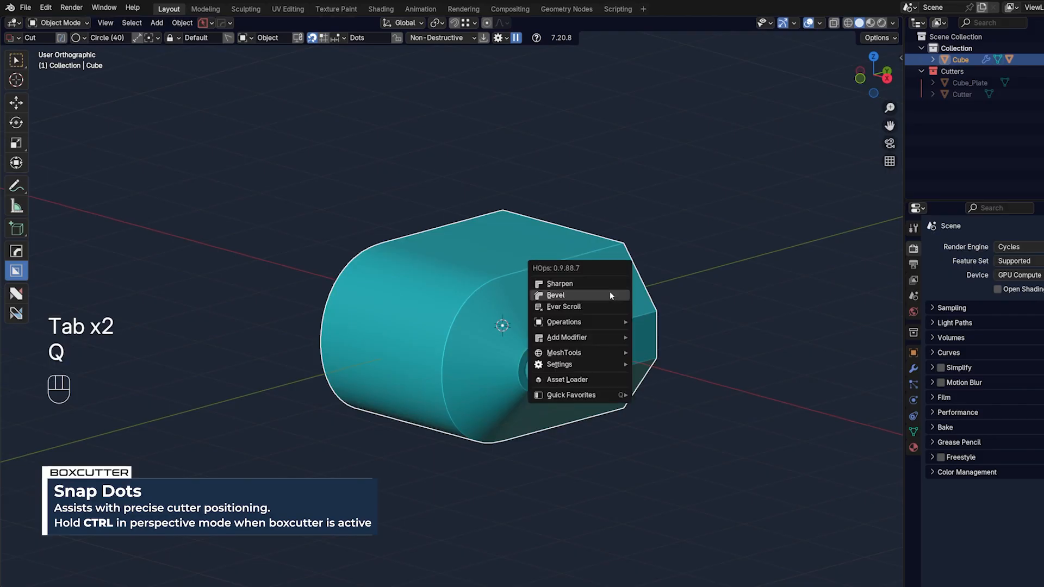
# Smart Apply the circular Boolean cutter to the cube, then select a face strip across the curve.
pyautogui.click(555, 294)
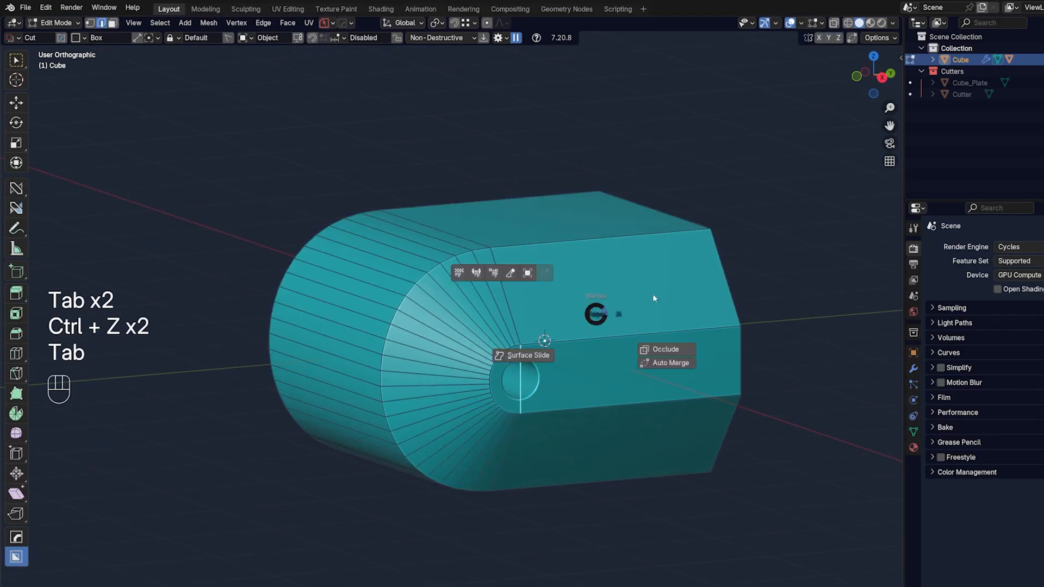
pyautogui.click(555, 313)
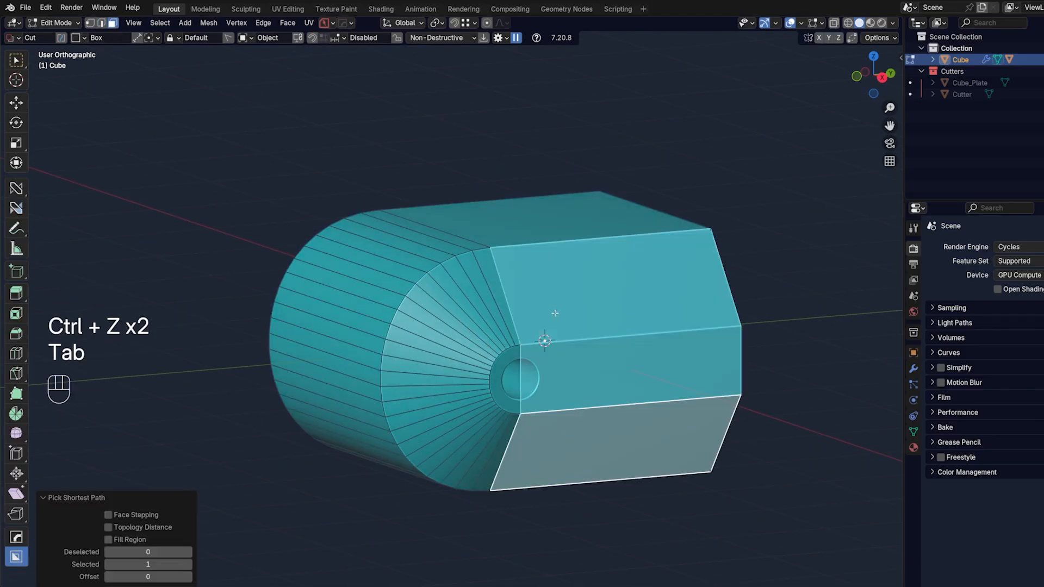
pyautogui.press('q')
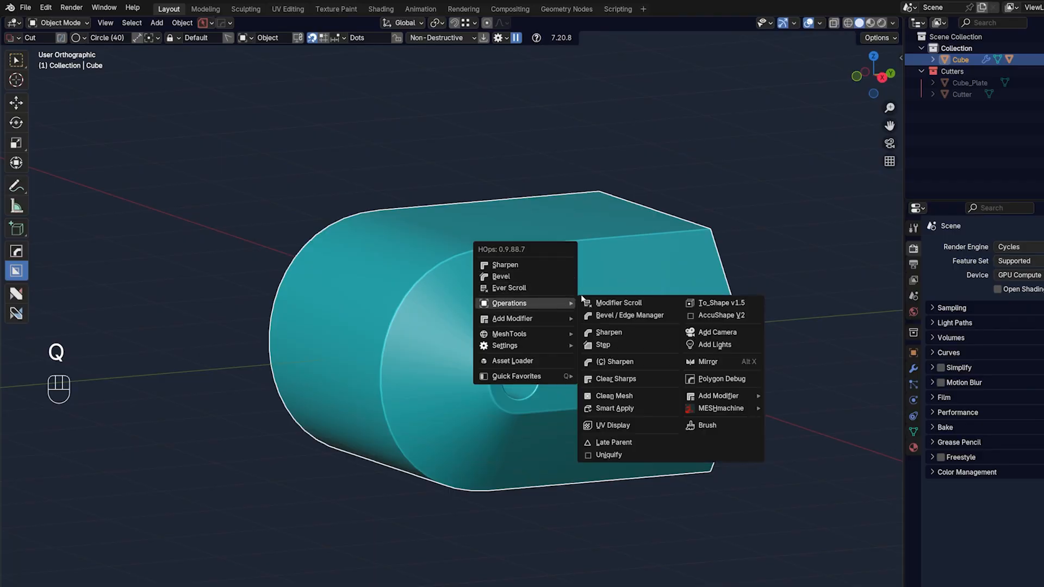
pyautogui.click(613, 408)
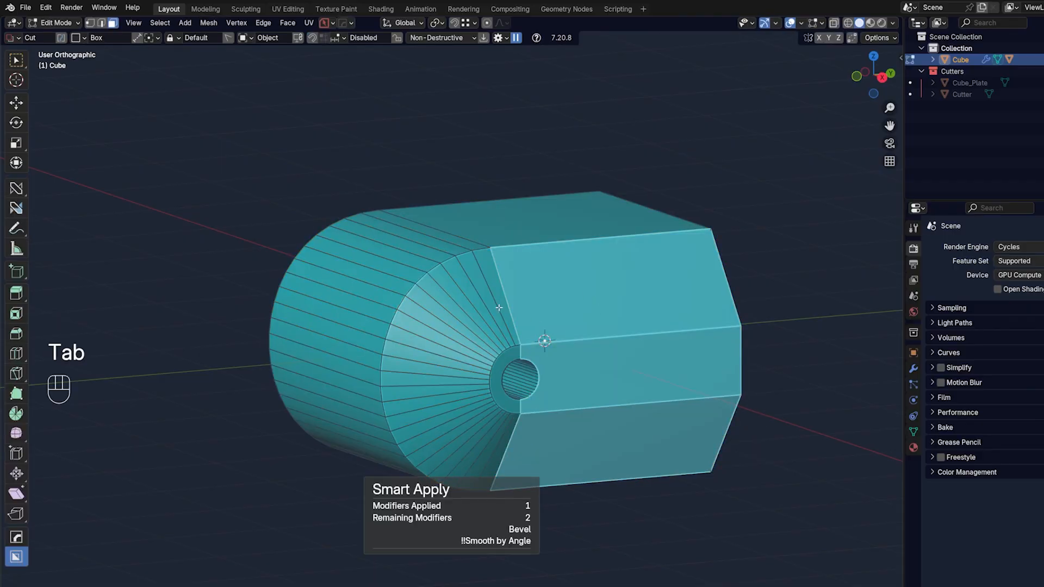
pyautogui.press('ctrl+z')
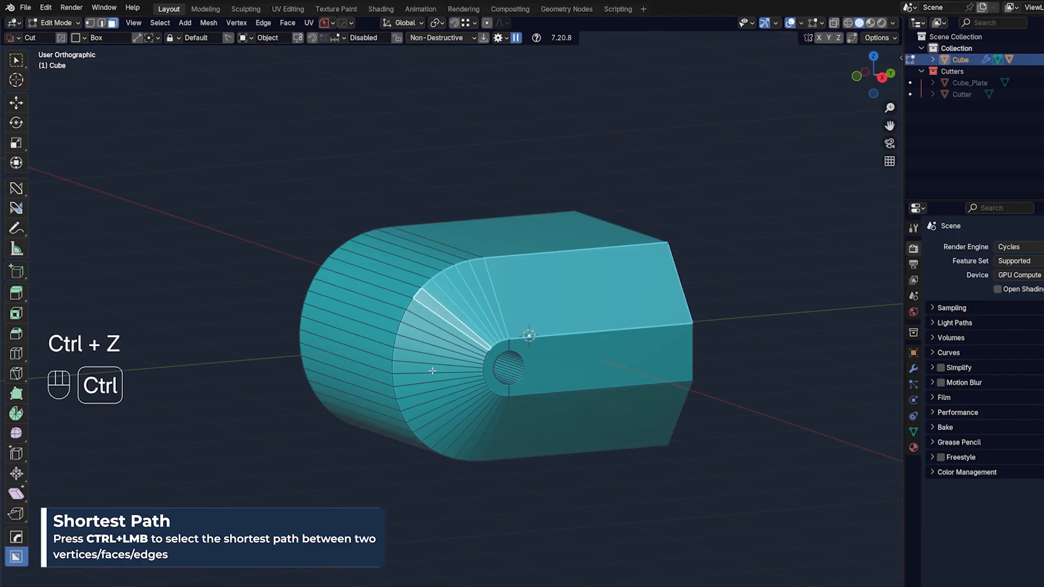
pyautogui.click(485, 430)
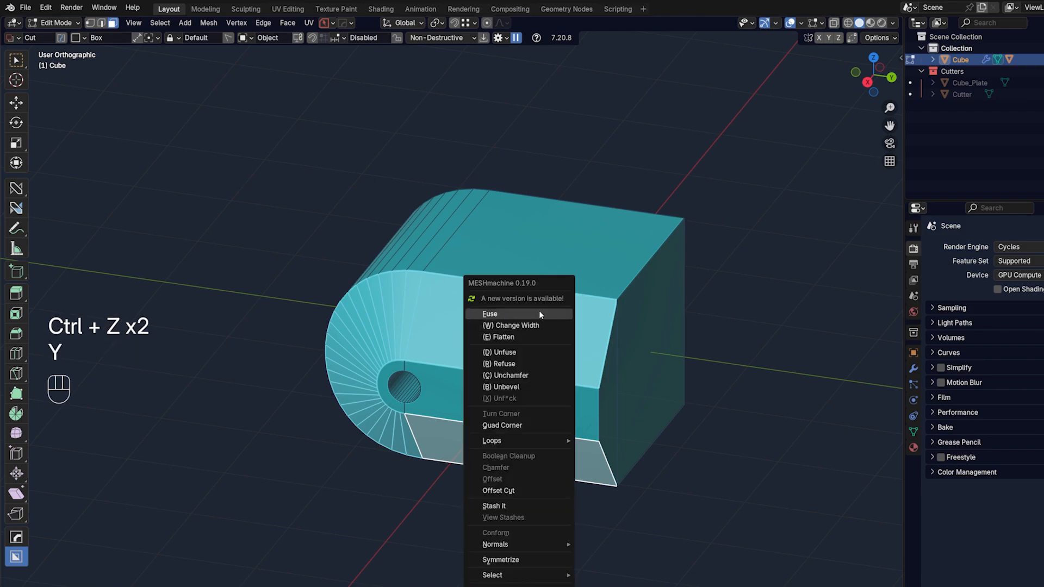
# Finish the rounded fuse and Symmetrize the mesh with Alt+X, checking the shaded result.
pyautogui.click(490, 314)
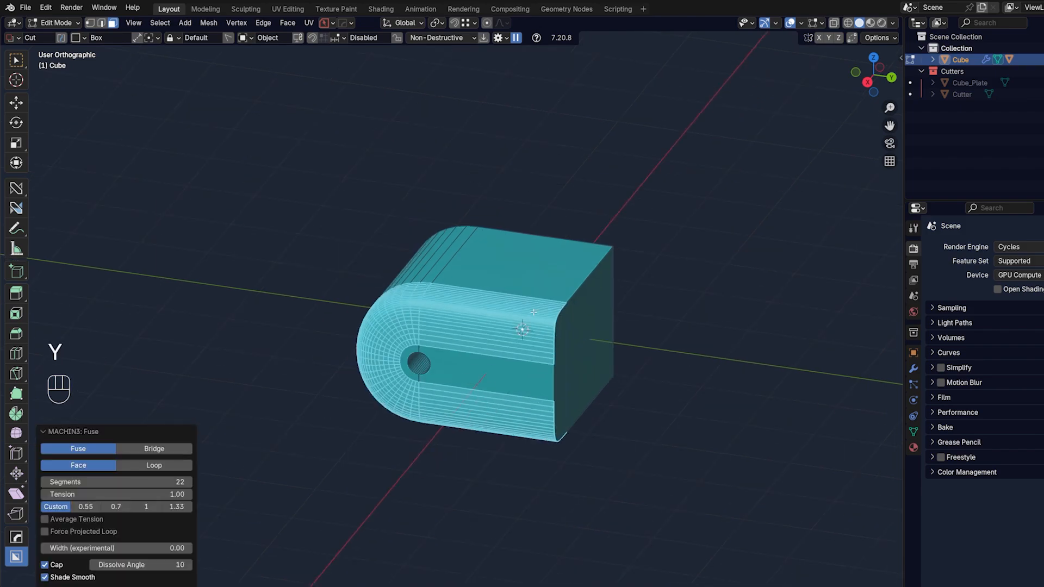
pyautogui.press('alt+x')
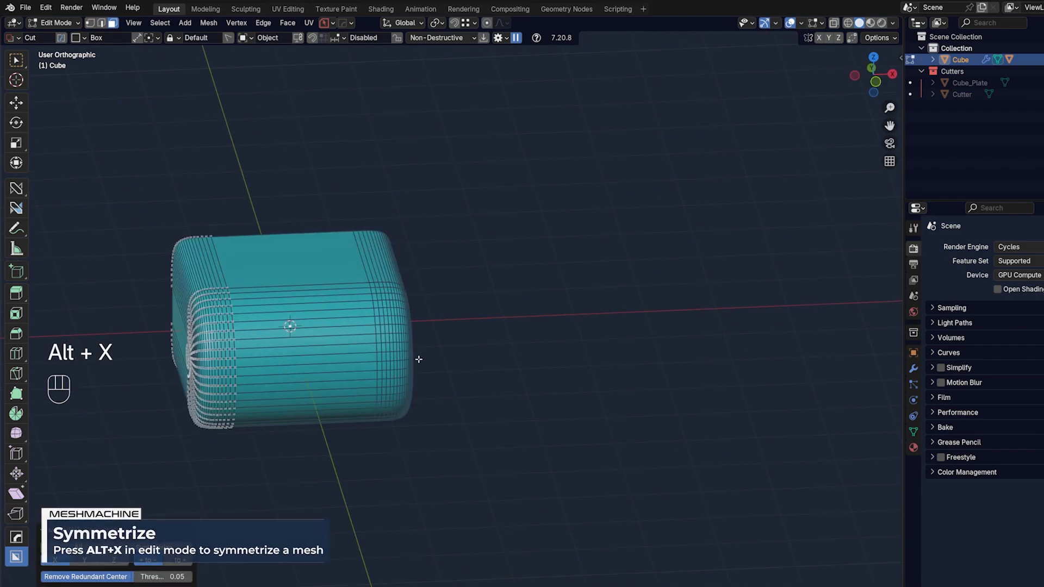
pyautogui.press('Tab')
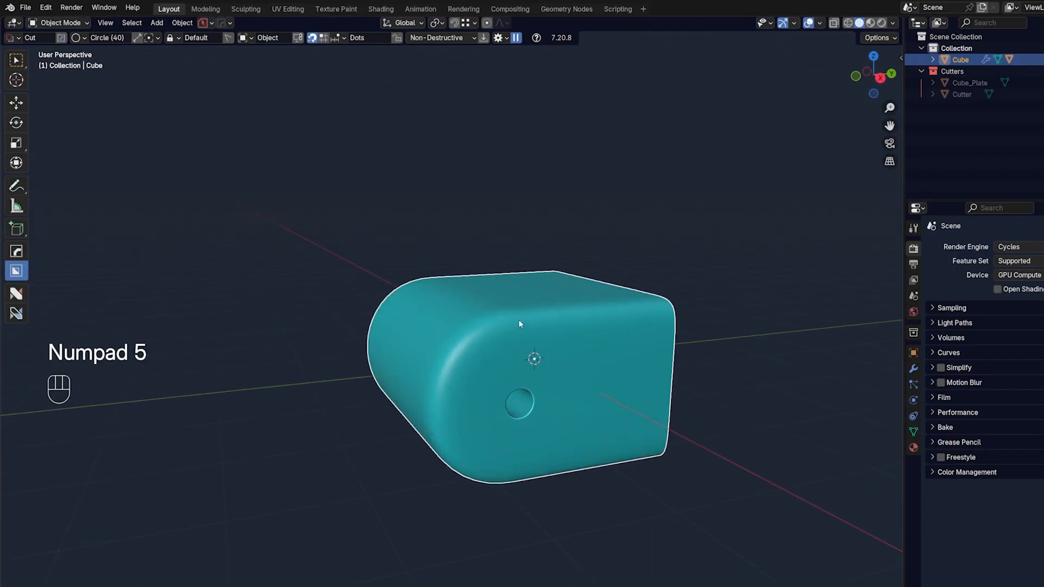
pyautogui.press('Tab')
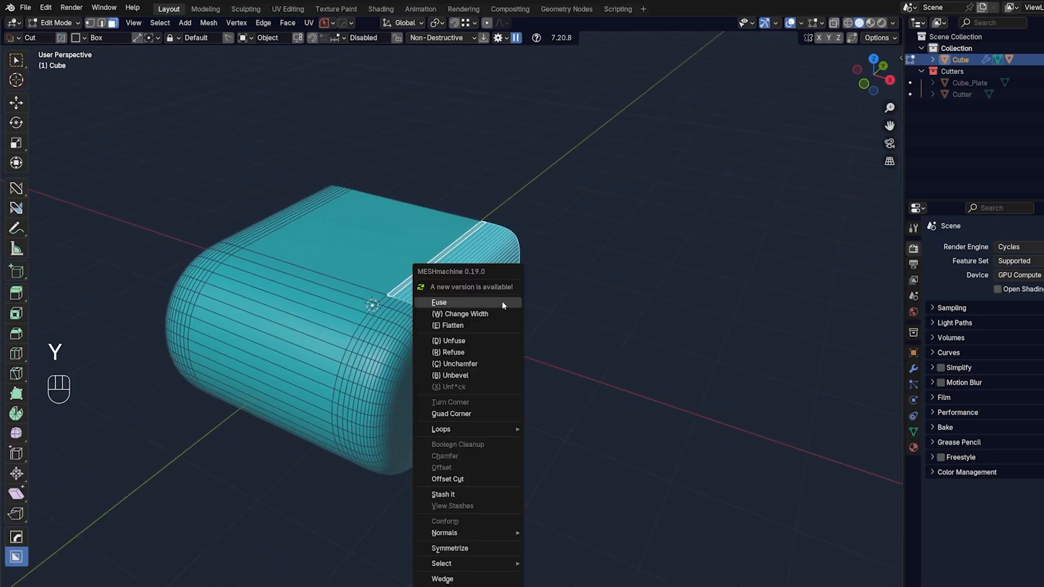
# Unfuse the rounded blend back to a chamfer, then Unchamfer it into a sharp edge.
pyautogui.click(453, 341)
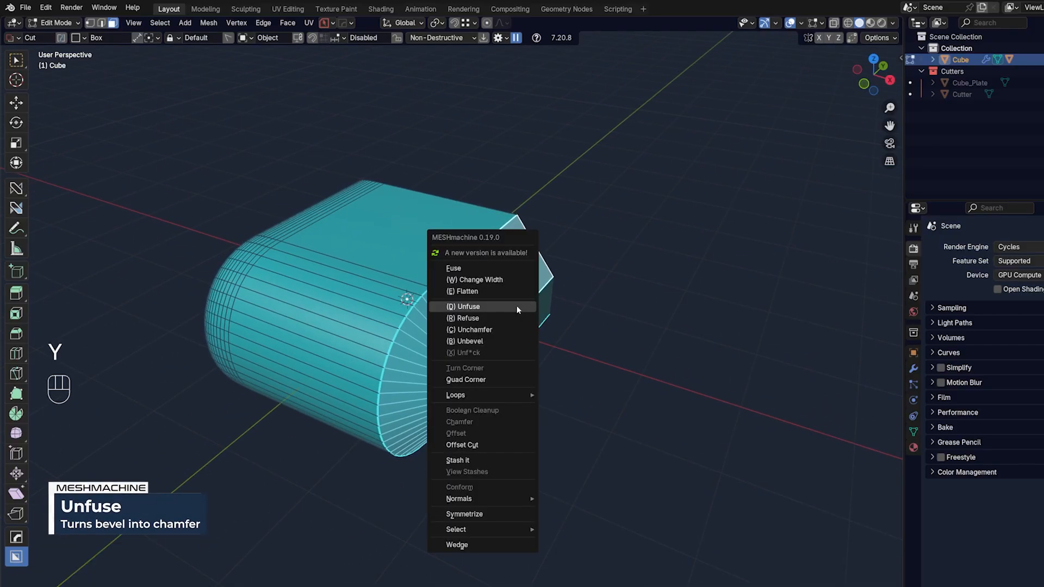
pyautogui.click(474, 330)
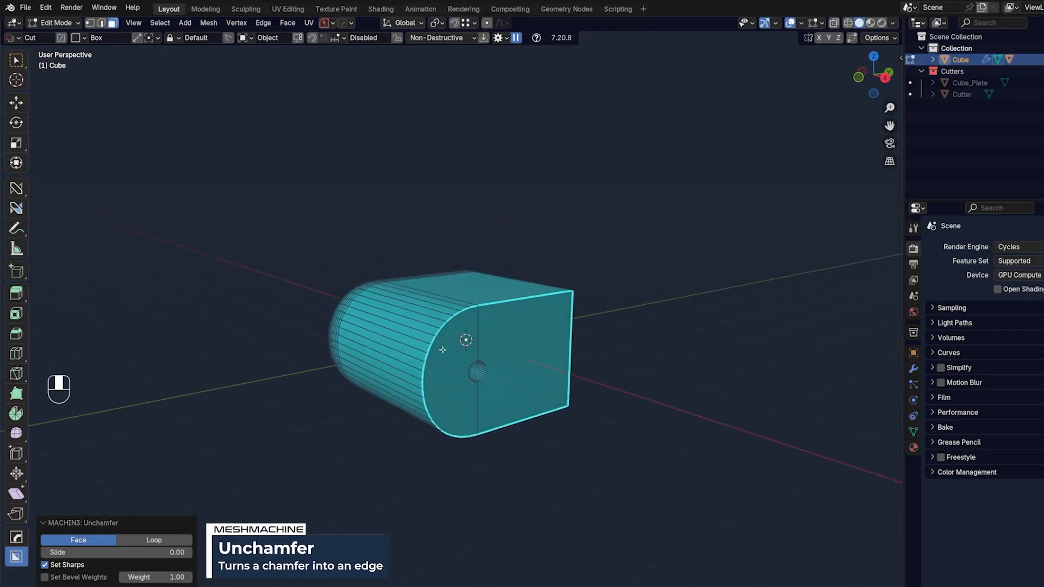
pyautogui.press('Tab')
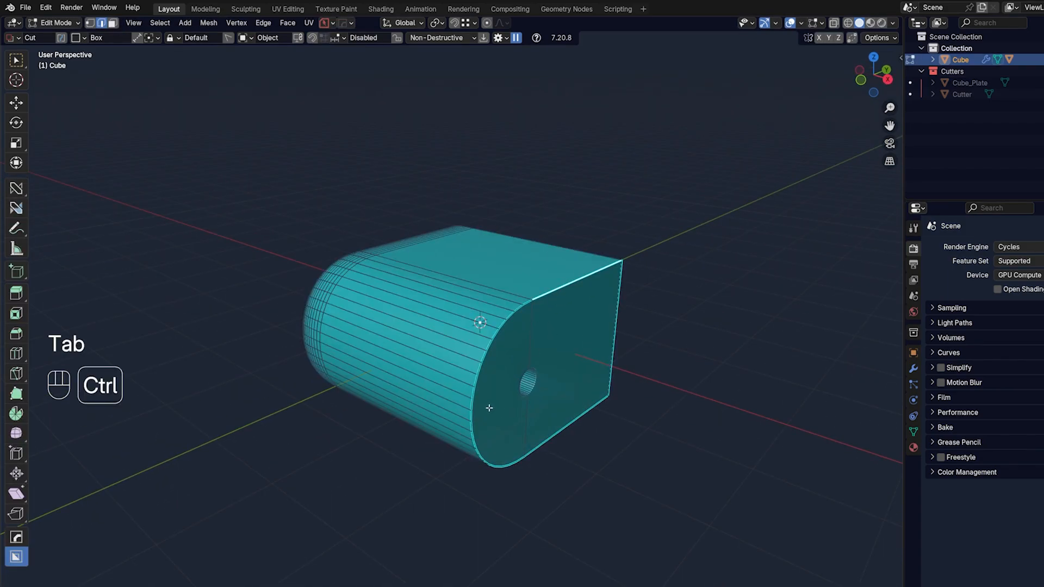
pyautogui.click(598, 384)
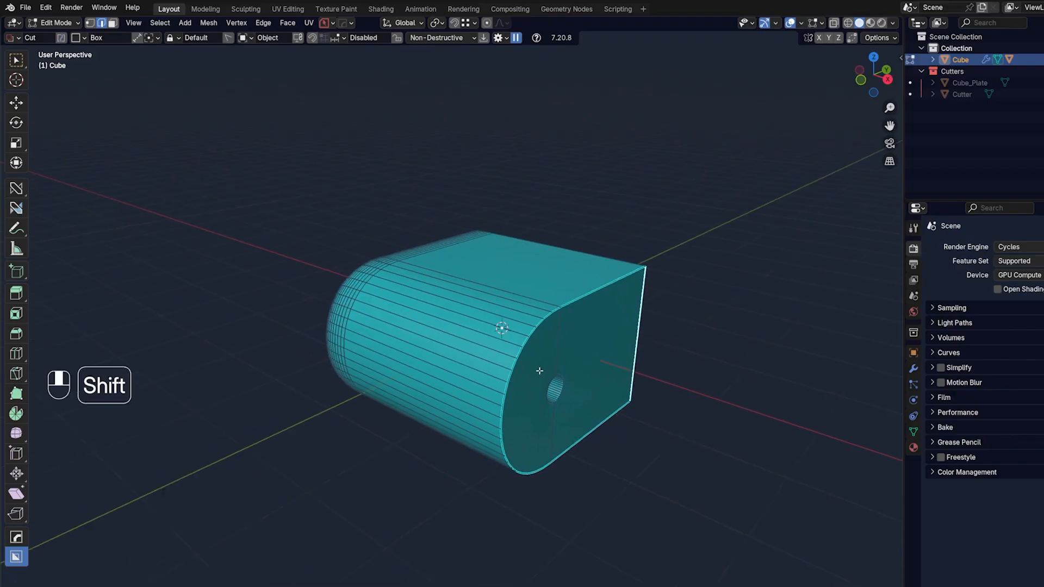
pyautogui.moveTo(540, 370); pyautogui.dragTo(504, 320)
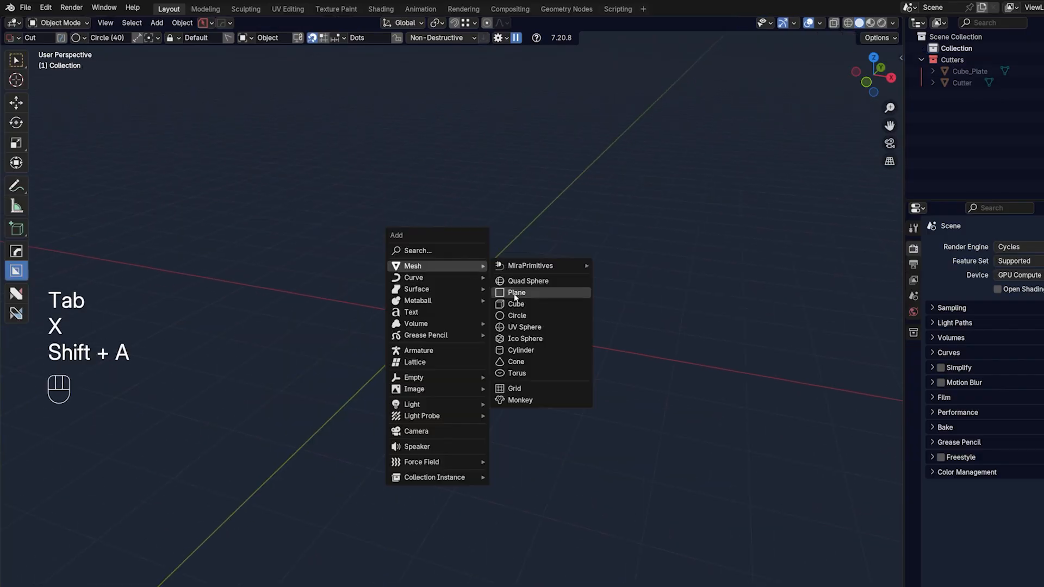
# Add a new cube, cut it into three strips, and Punch It one face inward.
pyautogui.click(515, 305)
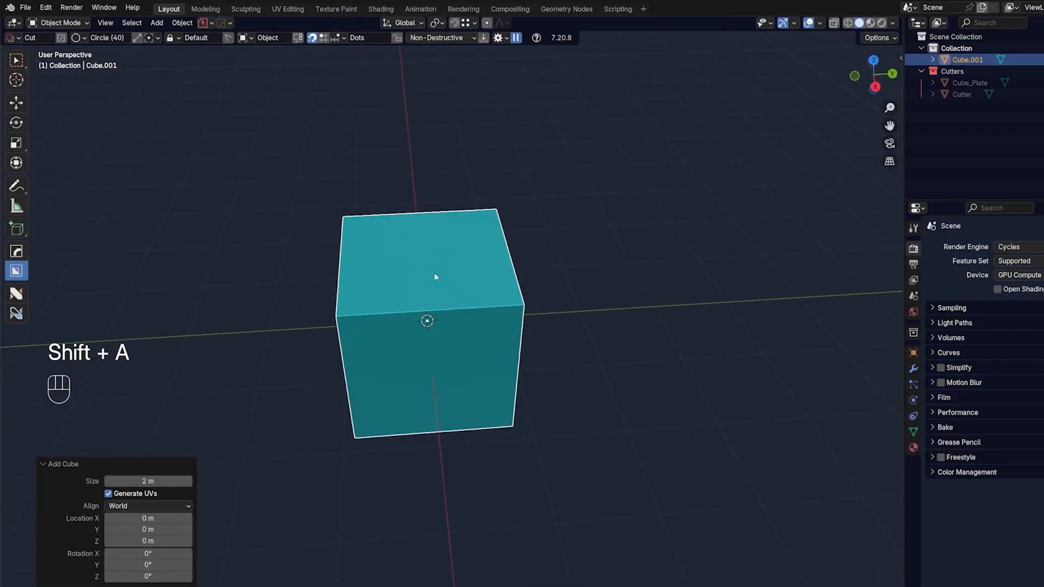
pyautogui.press('Tab')
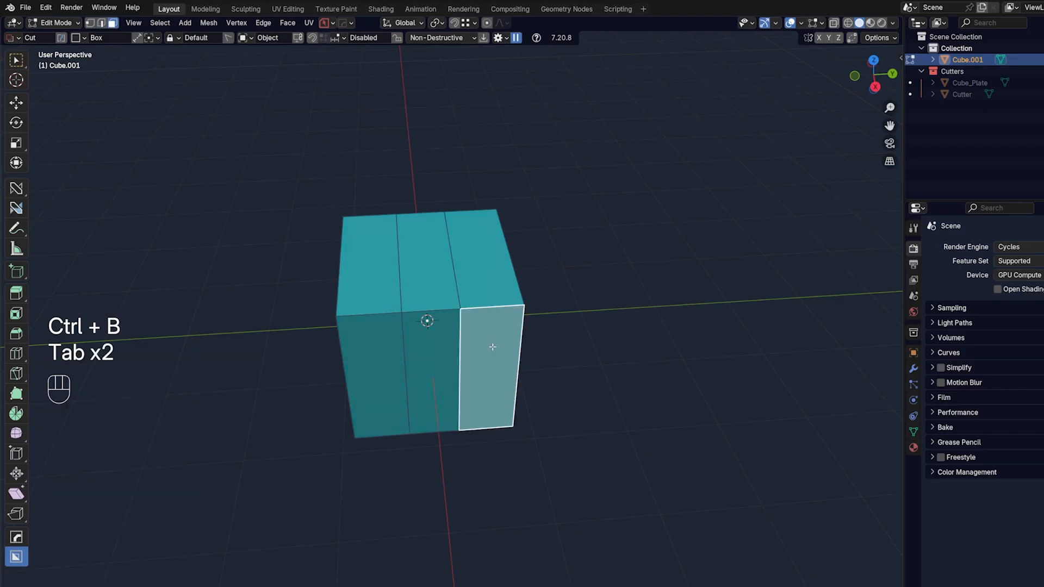
pyautogui.press('alt+e')
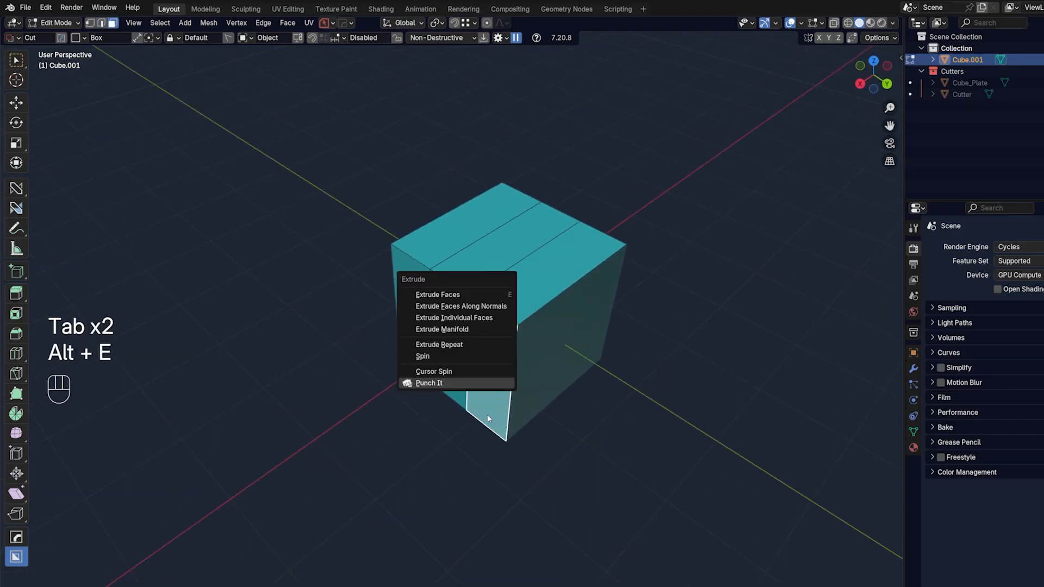
pyautogui.click(429, 383)
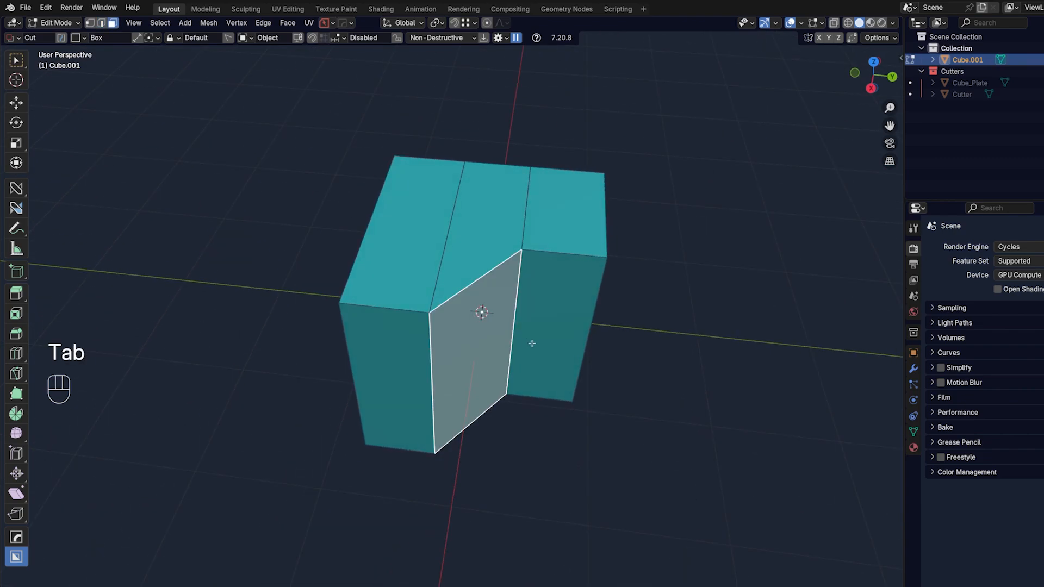
# Fuse the notched cube's front corner edges into smooth curves, undoing an extra Ctrl+B bevel.
pyautogui.press('y')
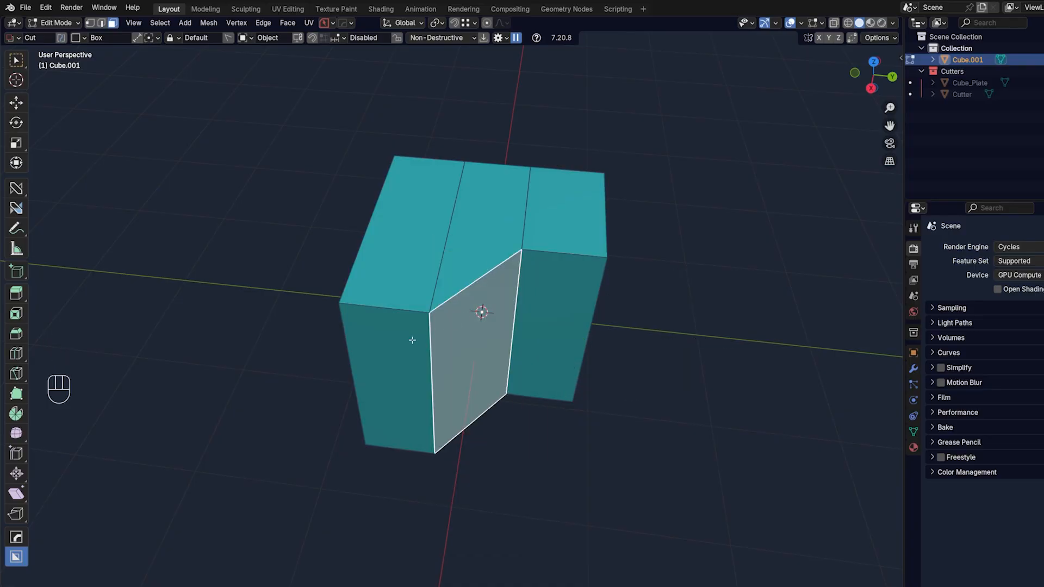
pyautogui.click(544, 308)
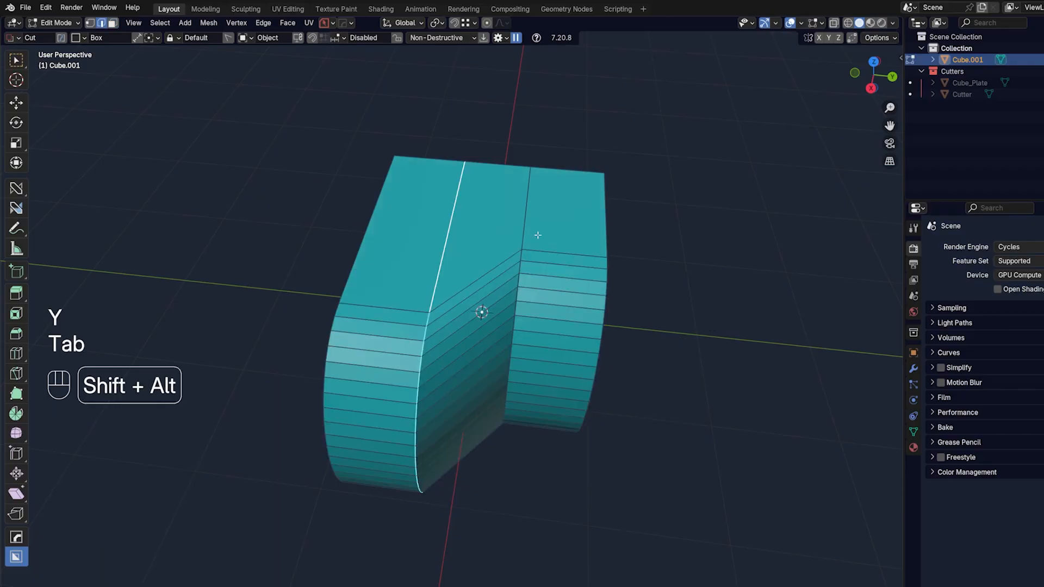
pyautogui.press('ctrl+b')
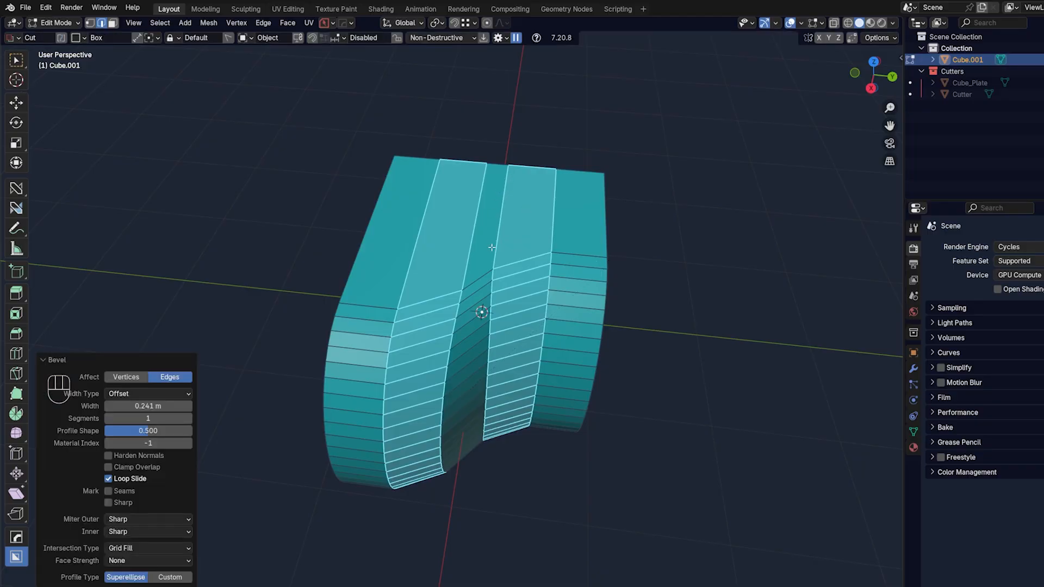
pyautogui.press('ctrl+z')
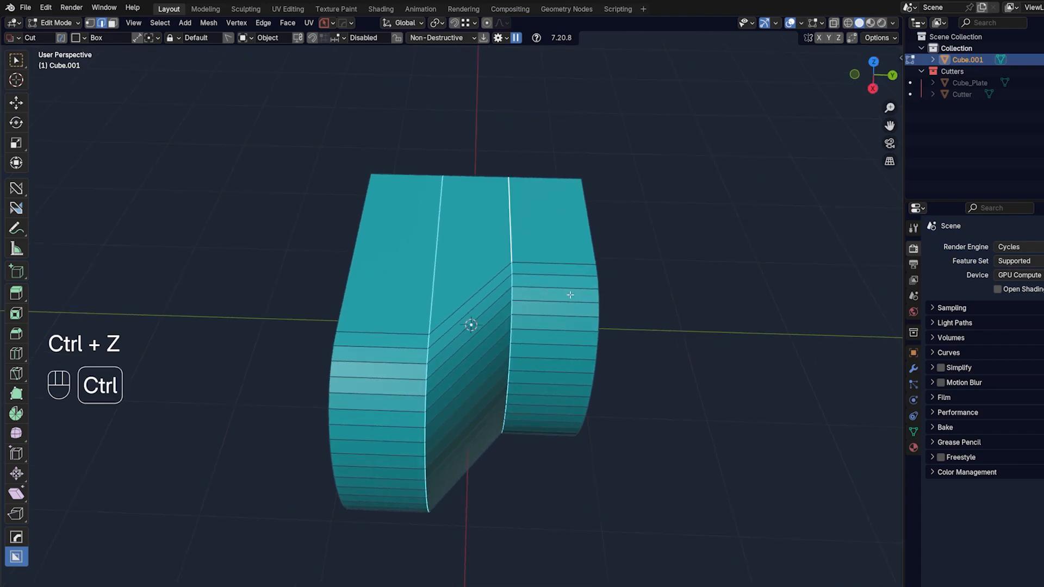
pyautogui.press('ctrl+b')
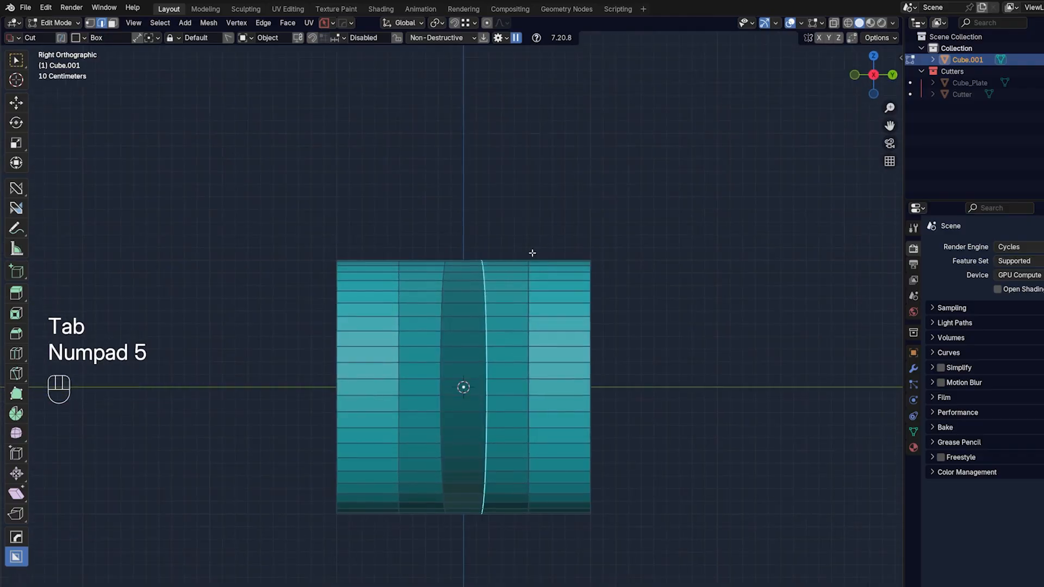
# Rotate a step edge with constrained Alt+R rotate and select a straight bevel strip.
pyautogui.press('alt+r')
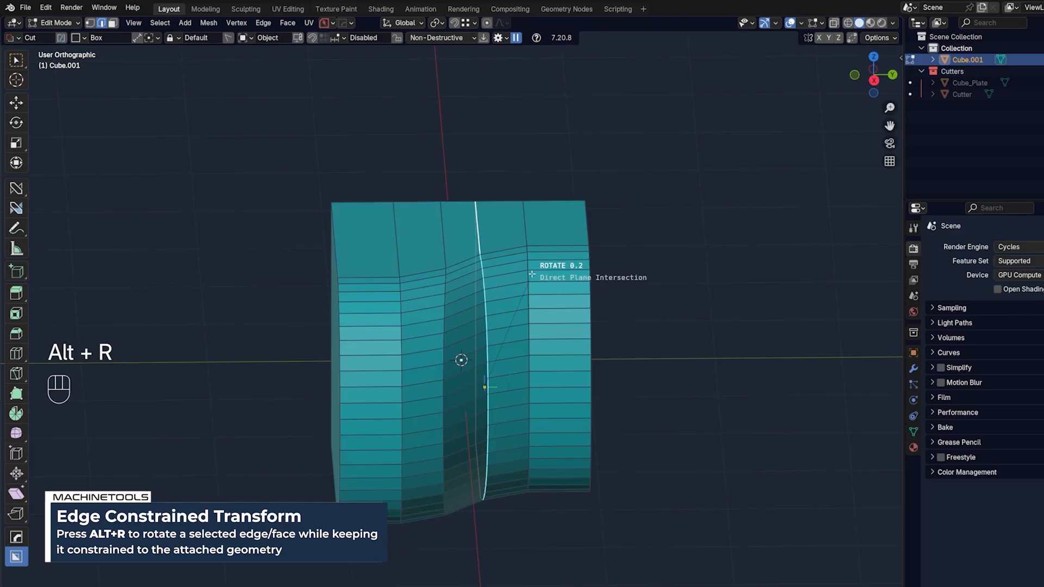
pyautogui.press('shift+y')
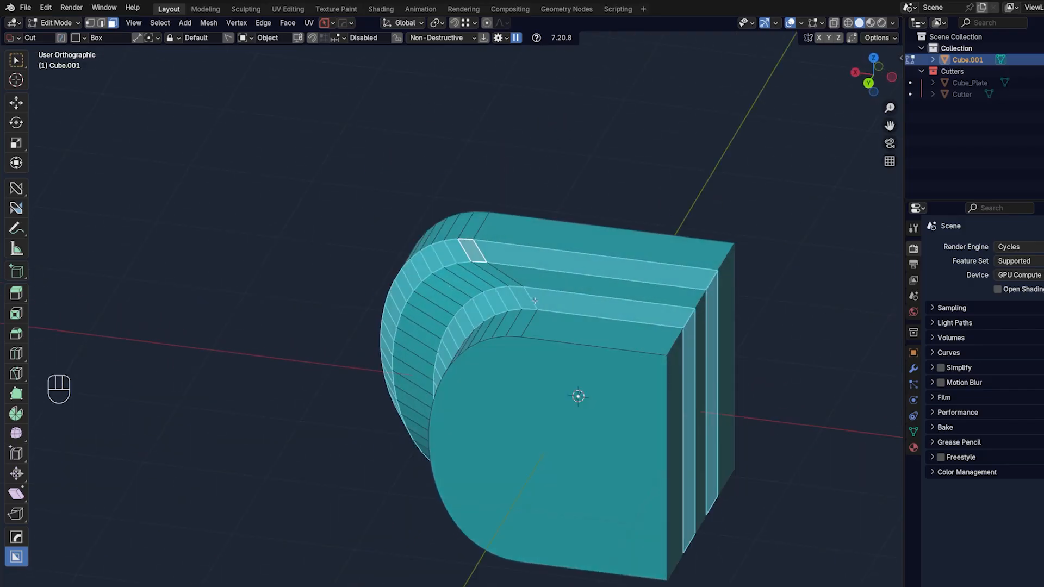
pyautogui.click(599, 309)
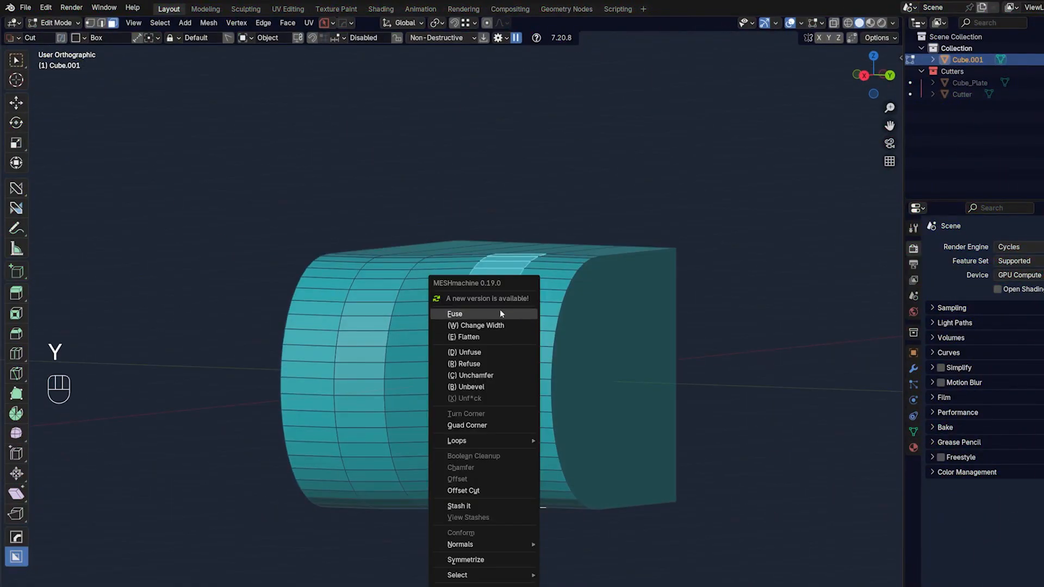
# Fuse the selected bevel strip into a smooth curve and view it in Object Mode.
pyautogui.click(455, 314)
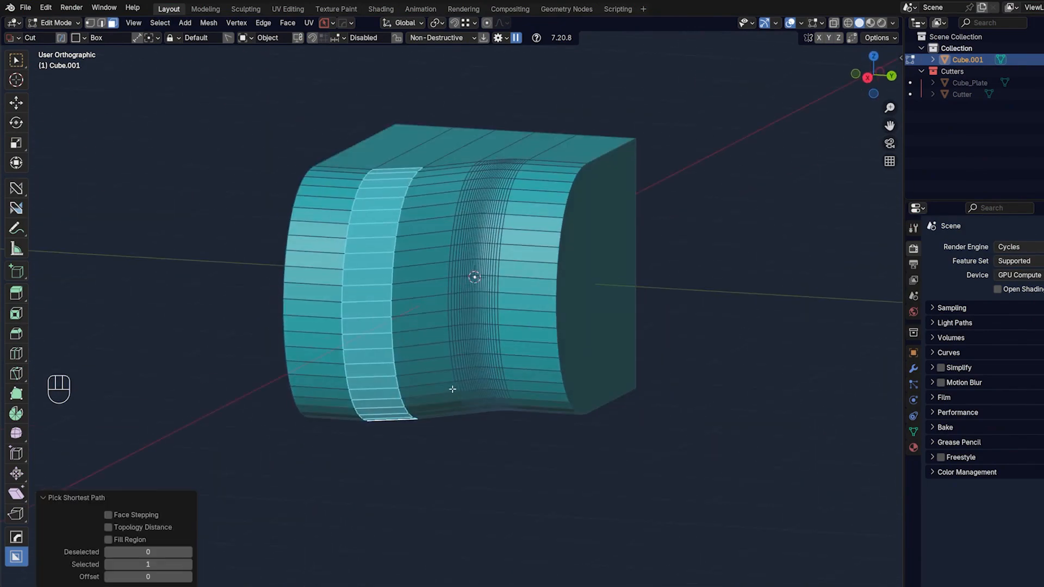
pyautogui.press('Tab')
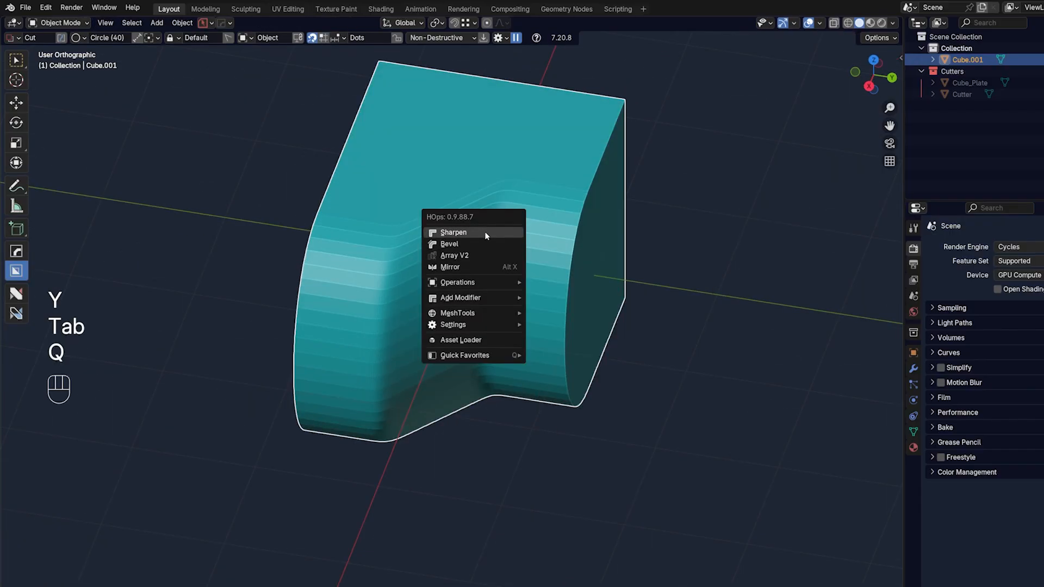
# Apply HOps Sharpen to the notched cube so the curved step shades smoothly, then orbit to inspect.
pyautogui.click(448, 243)
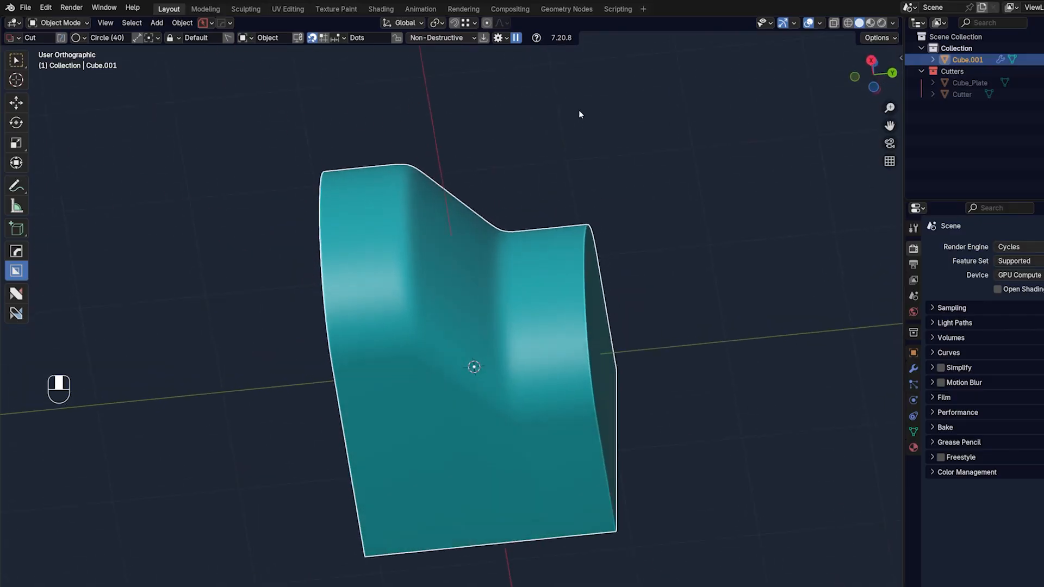
pyautogui.moveTo(579, 113); pyautogui.dragTo(532, 231)
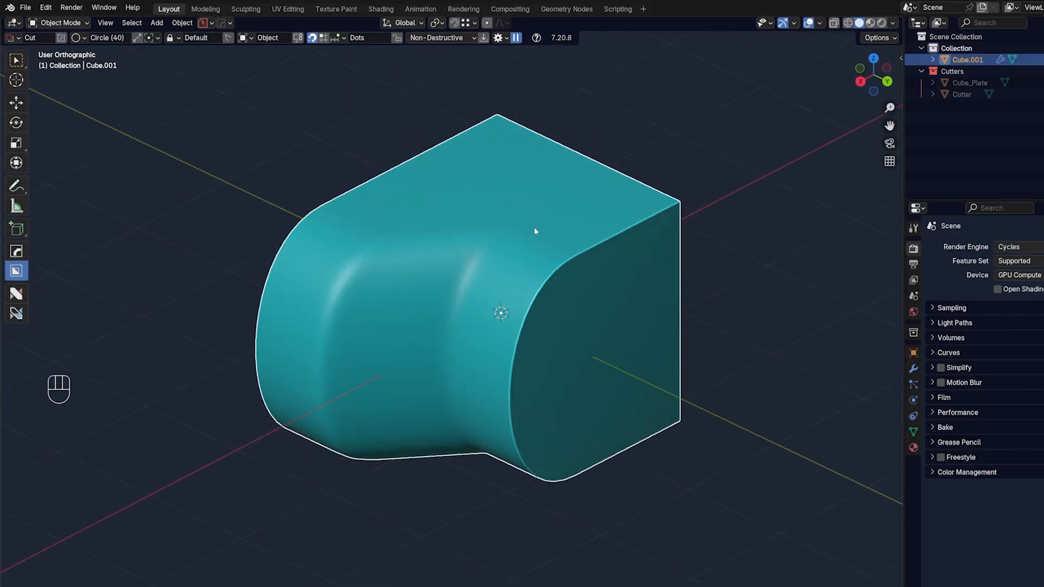